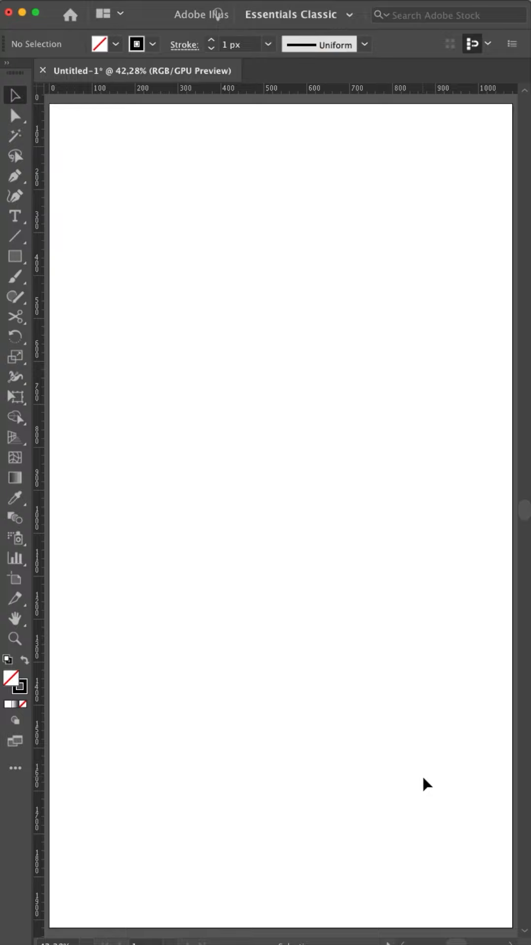
mouse_move(423, 776)
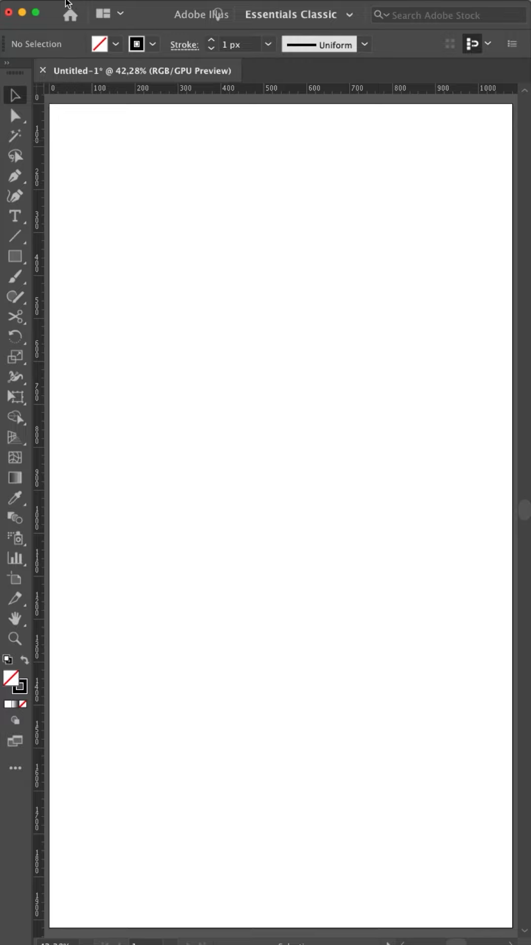
Step: Open the Illustrator preferences menu to reach the Guides & Grid settings
click(202, 14)
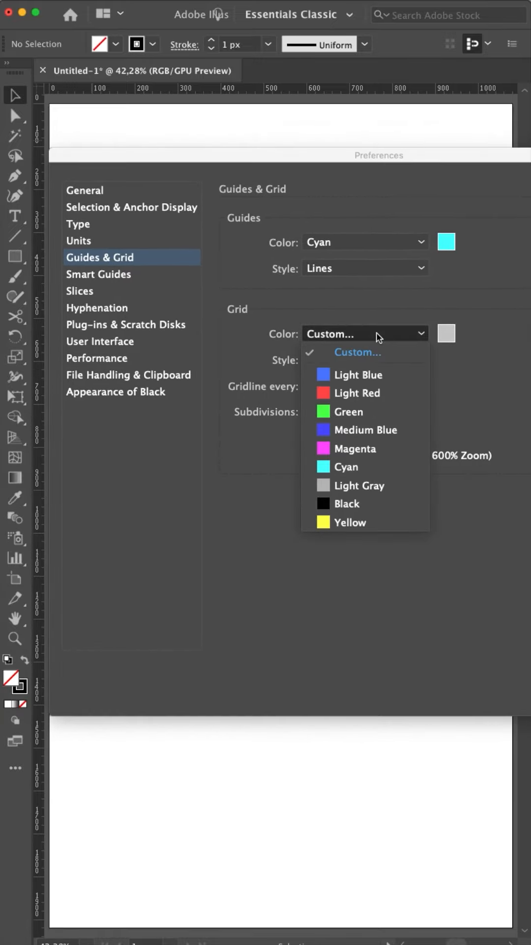
mouse_move(451, 334)
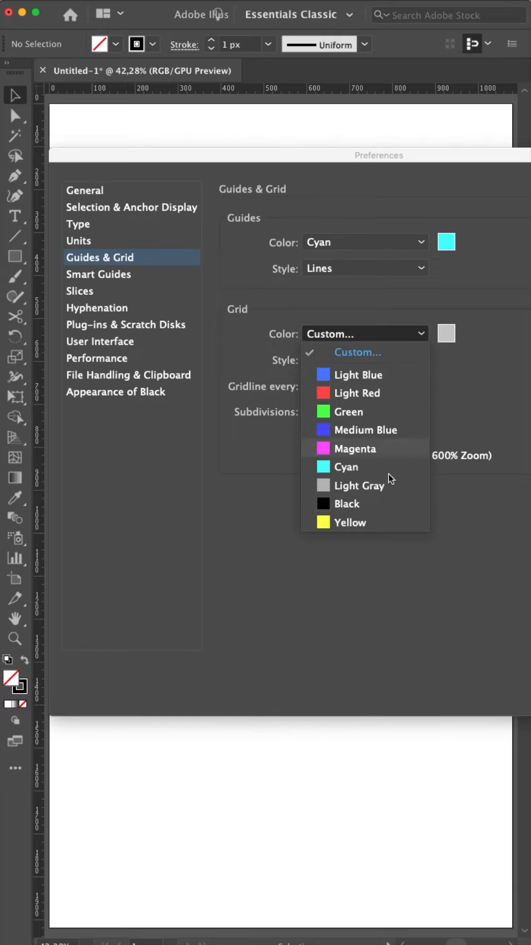
Step: Keep the grid Custom gray and drawn as Lines, and edit the 100 px spacing and 10 subdivisions
click(356, 351)
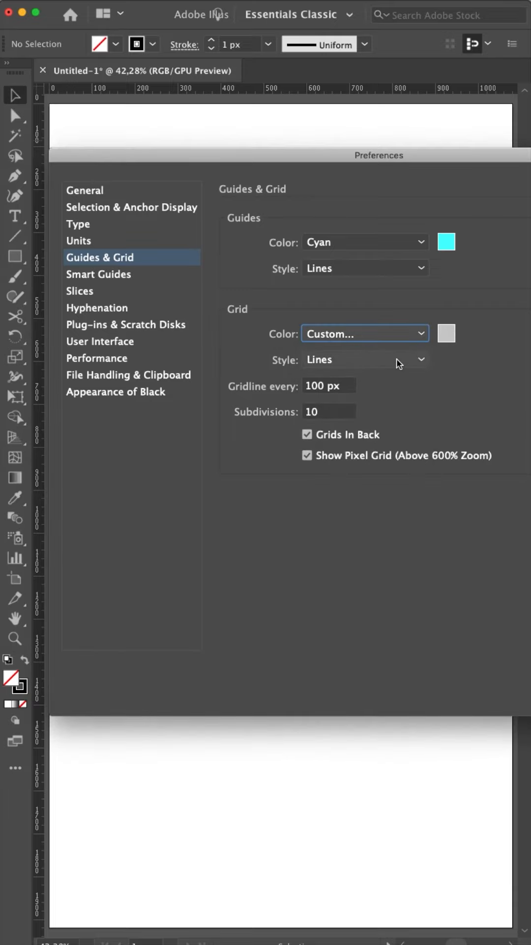
click(365, 359)
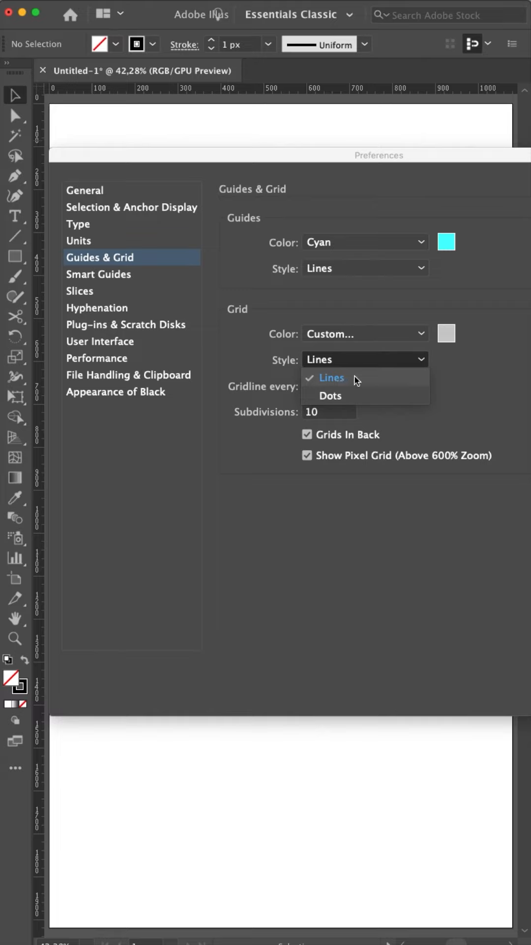
click(332, 378)
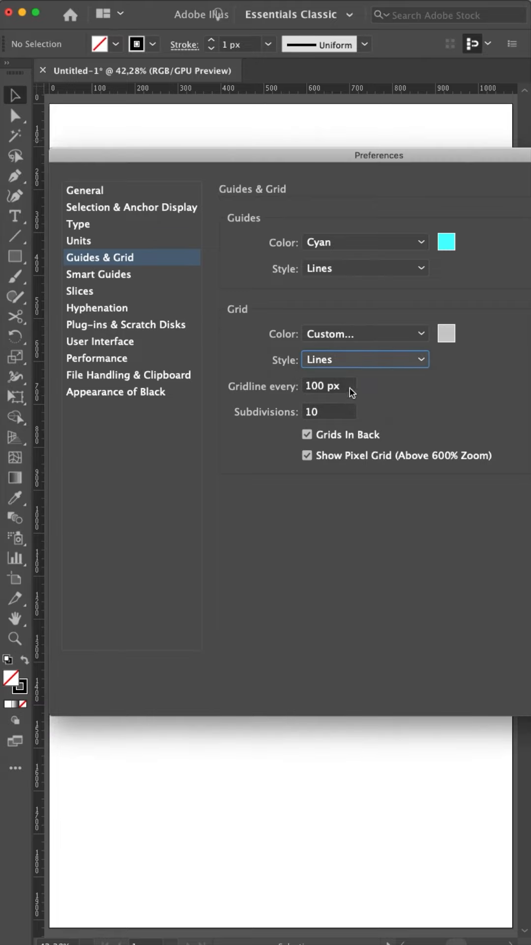
click(330, 386)
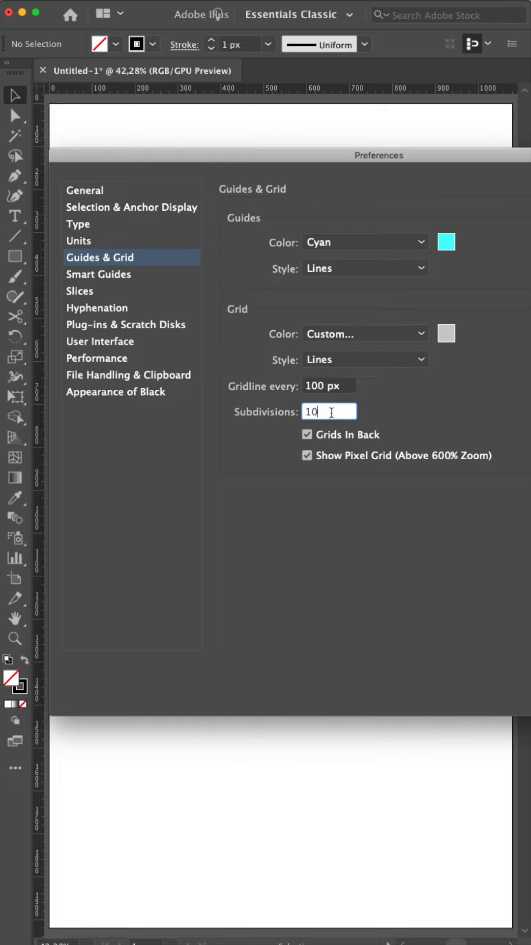
double_click(329, 412)
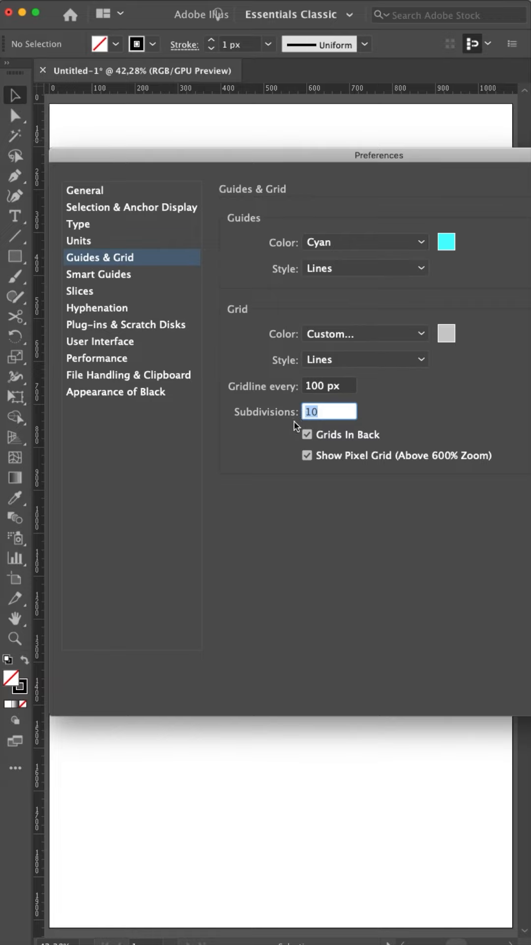
mouse_move(330, 414)
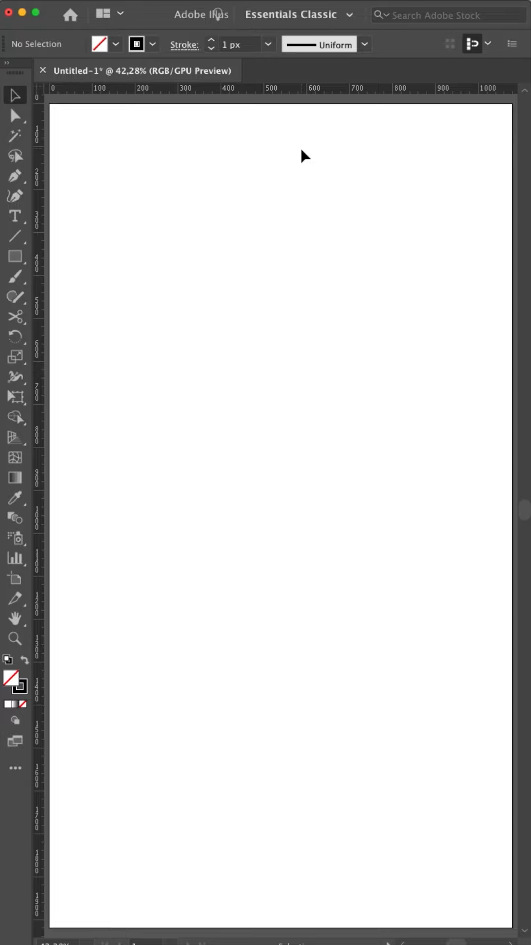
mouse_move(312, 158)
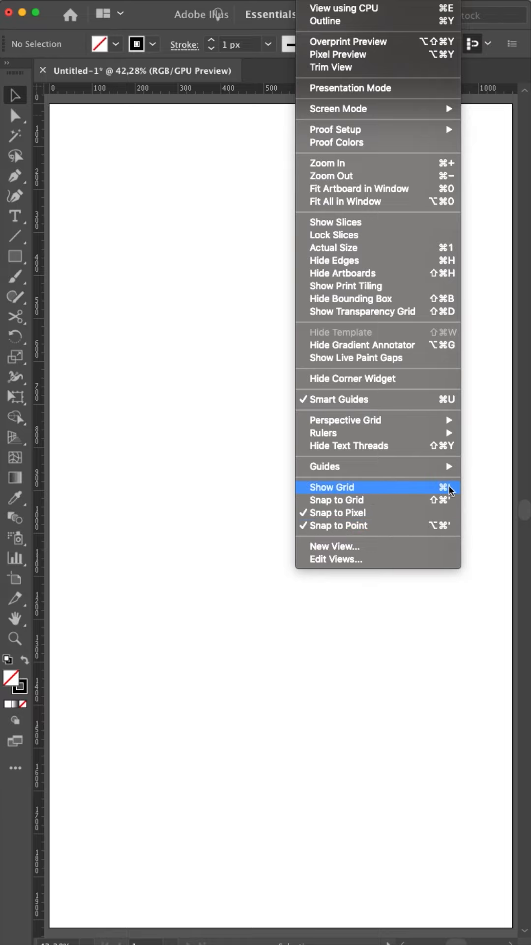
click(332, 487)
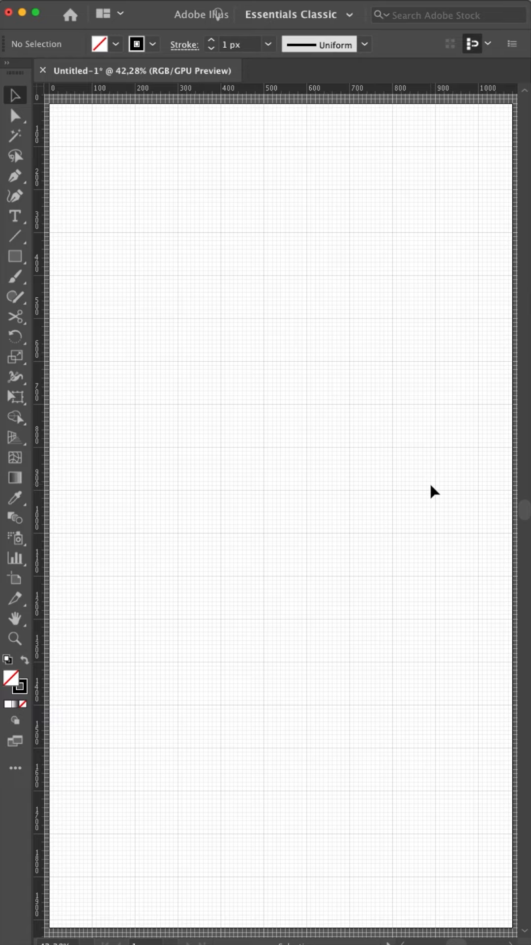
mouse_move(367, 427)
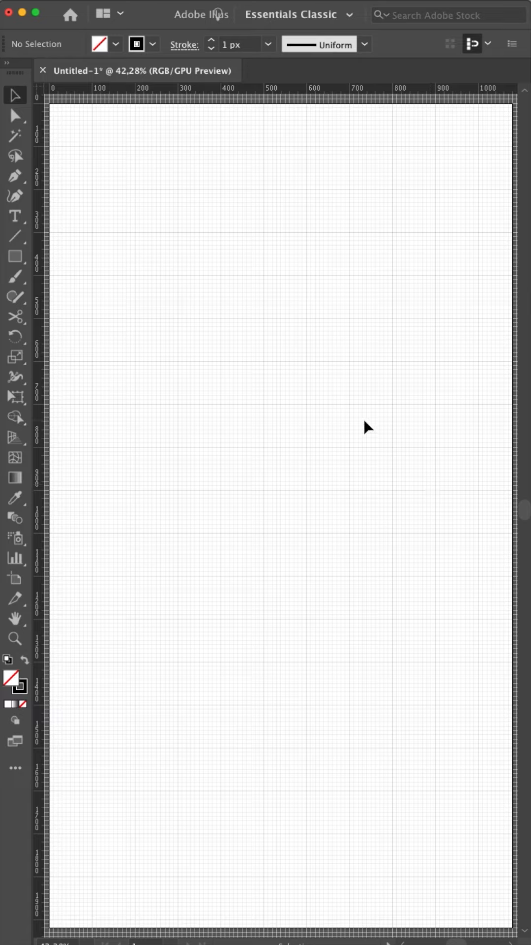
mouse_move(125, 93)
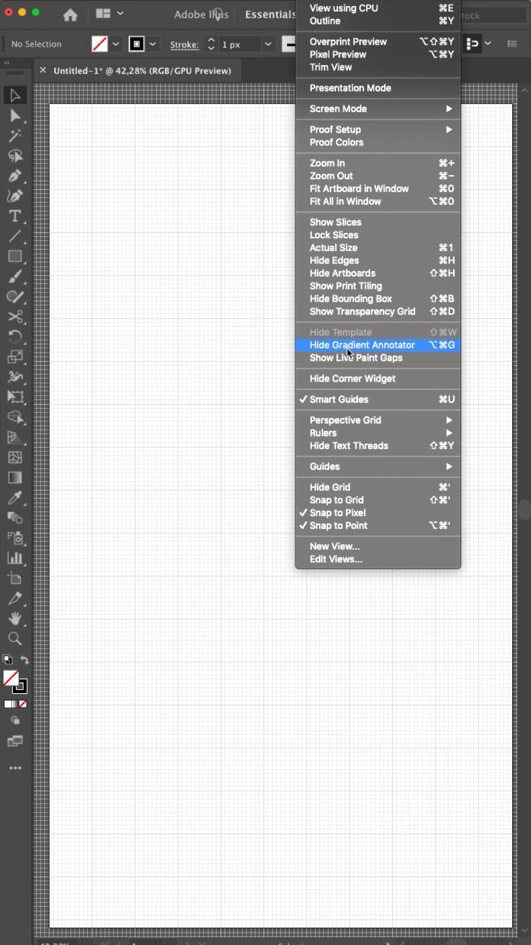
mouse_move(324, 433)
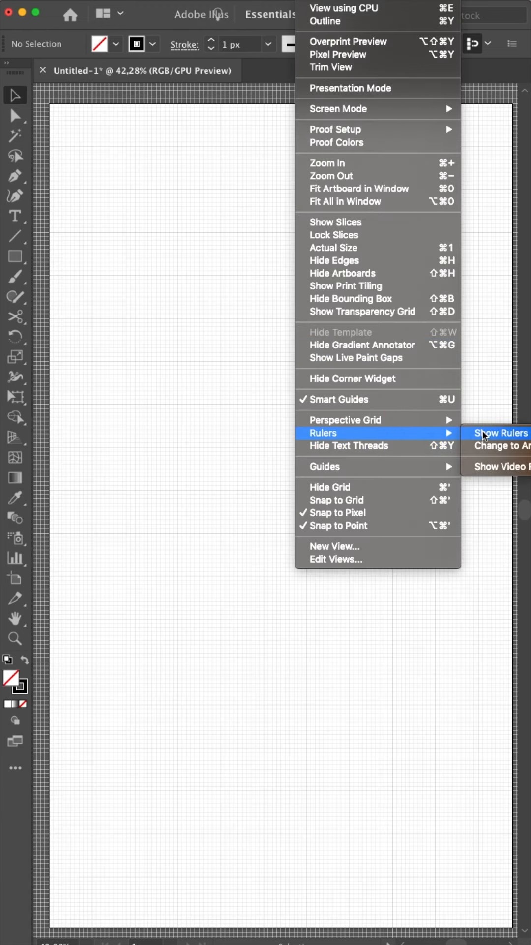
click(502, 432)
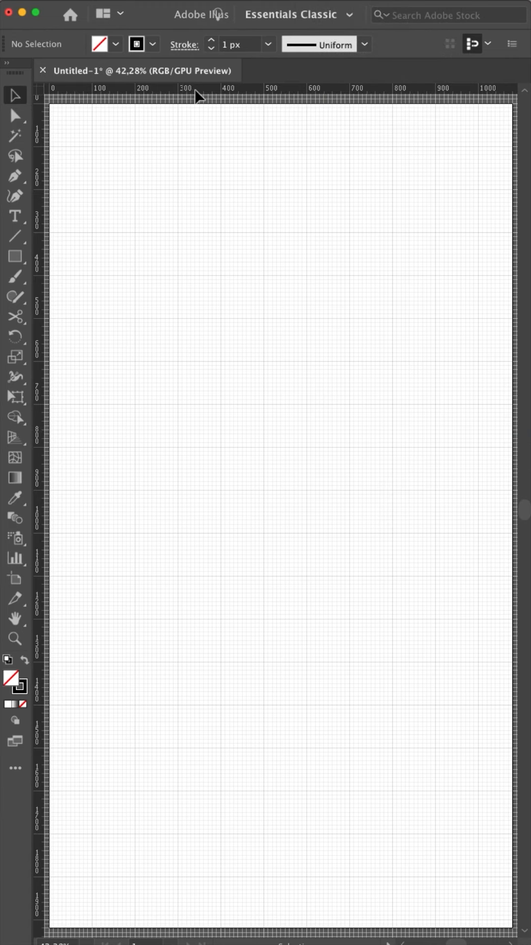
mouse_move(225, 99)
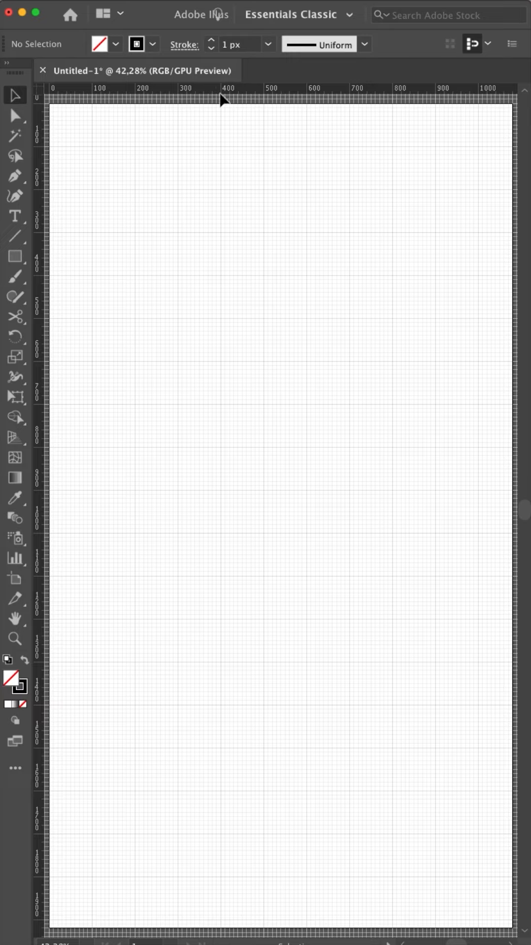
mouse_move(302, 116)
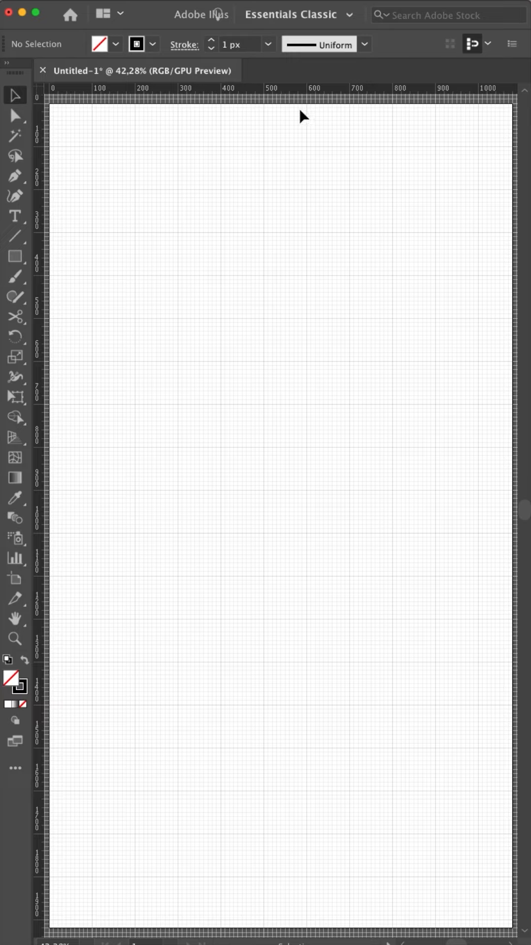
mouse_move(353, 463)
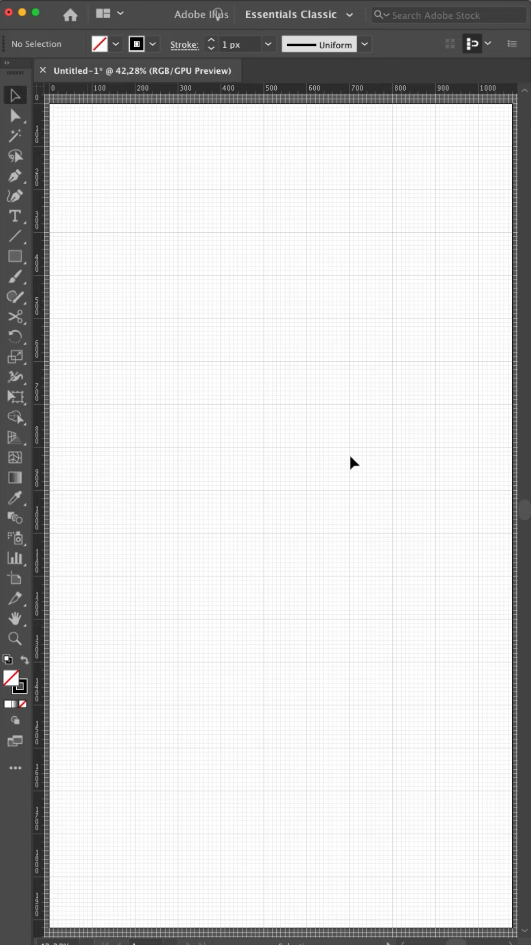
mouse_move(240, 312)
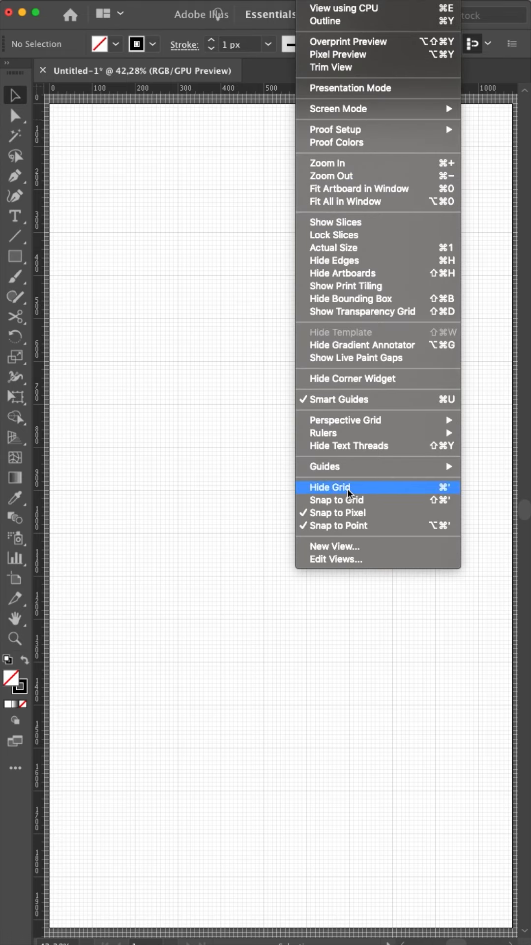
click(330, 487)
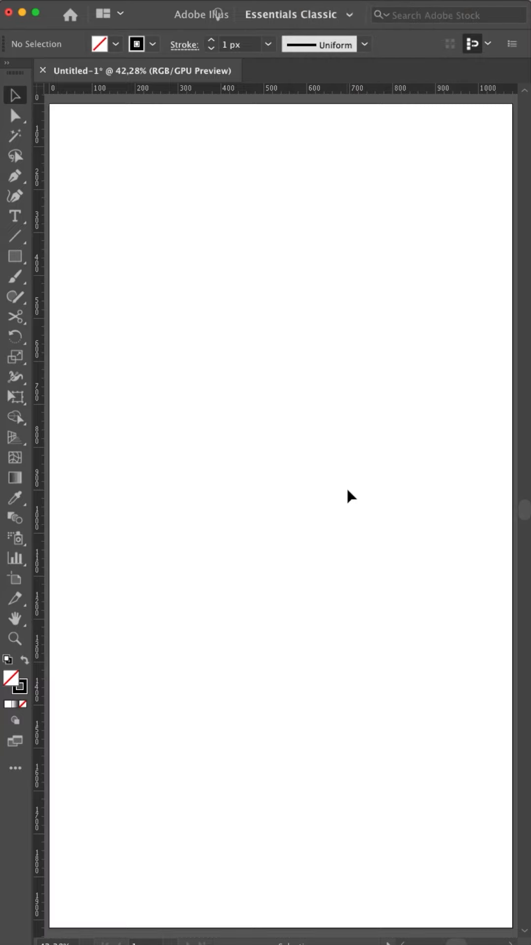
mouse_move(188, 324)
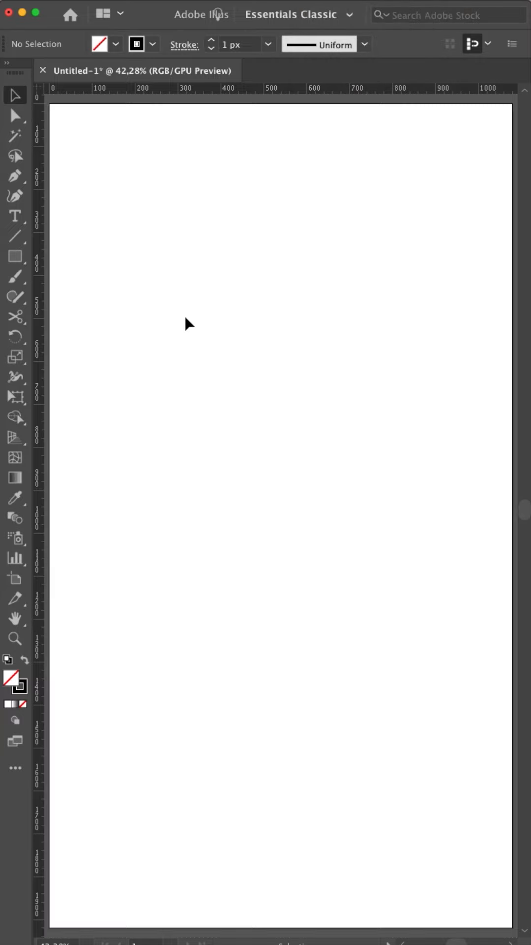
mouse_move(14, 236)
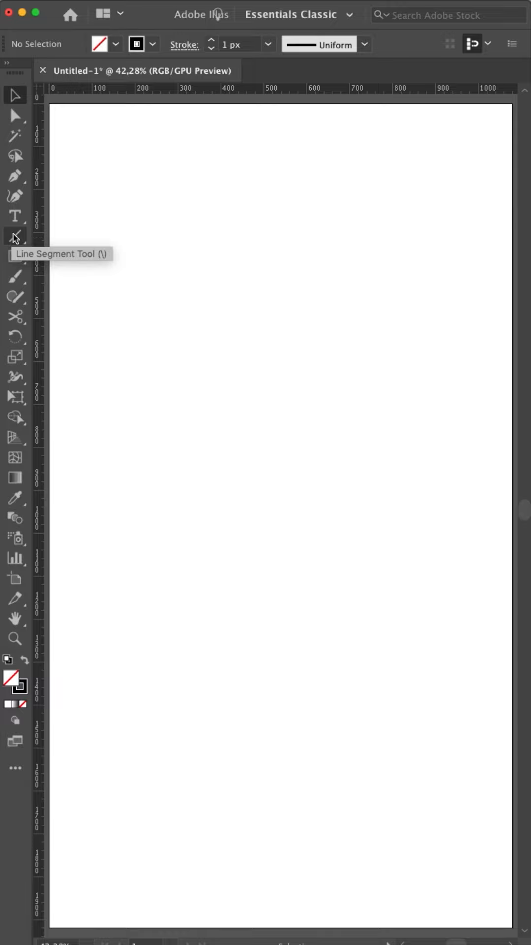
Step: Open the Line Segment Tool flyout of line, arc, spiral and grid tools
click(16, 235)
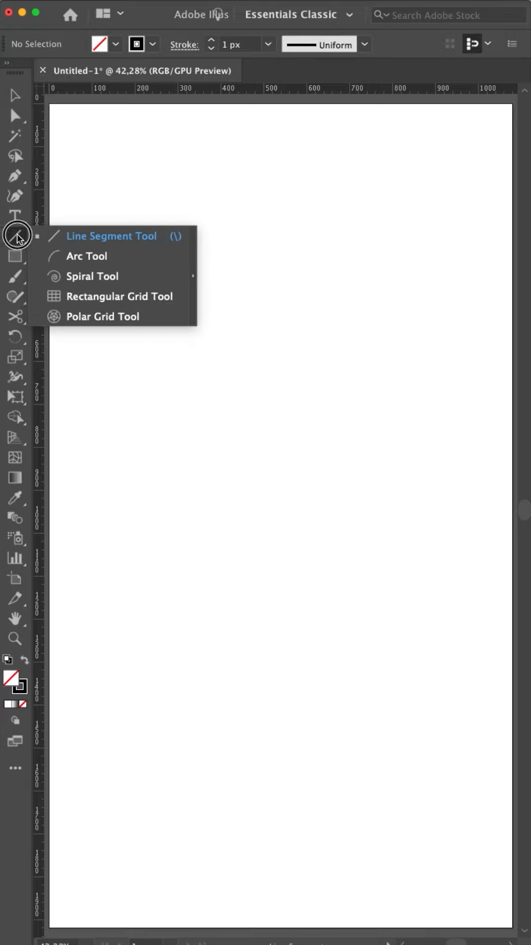
mouse_move(124, 236)
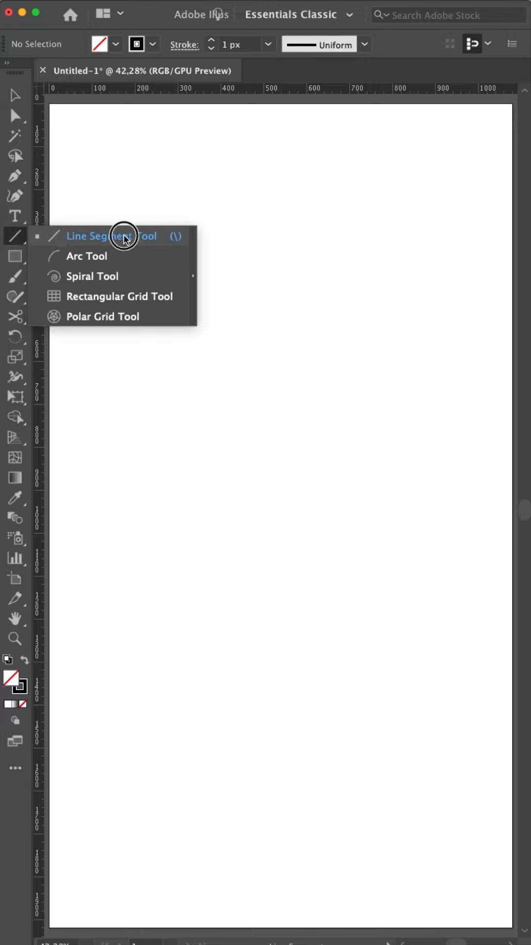
mouse_move(112, 266)
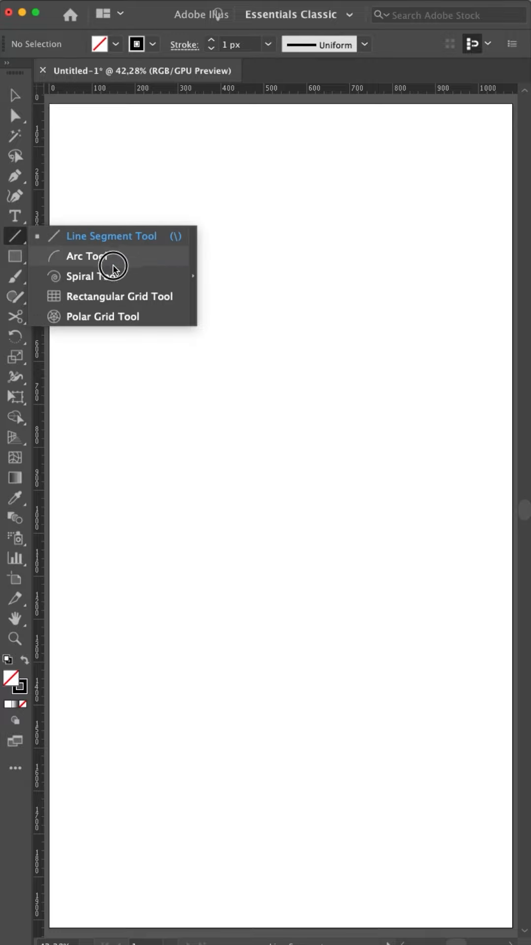
mouse_move(124, 303)
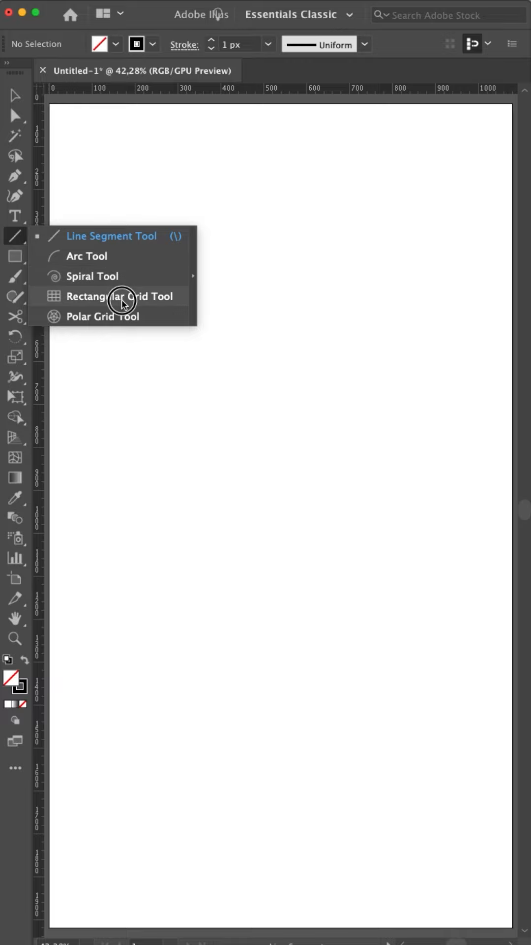
mouse_move(120, 316)
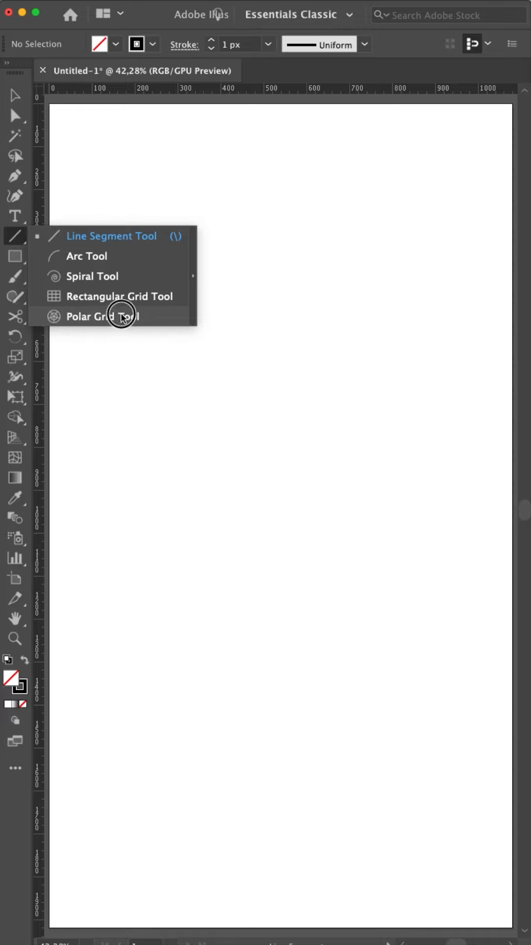
mouse_move(129, 295)
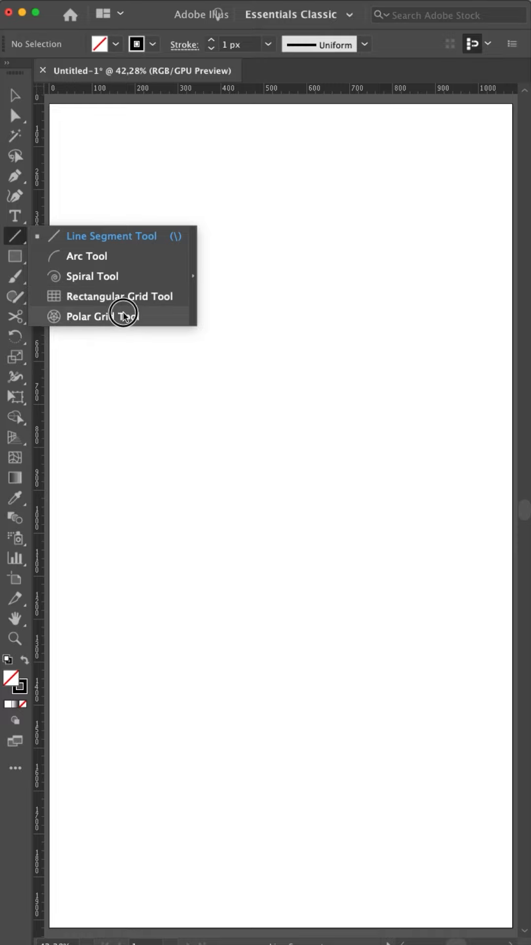
mouse_move(126, 329)
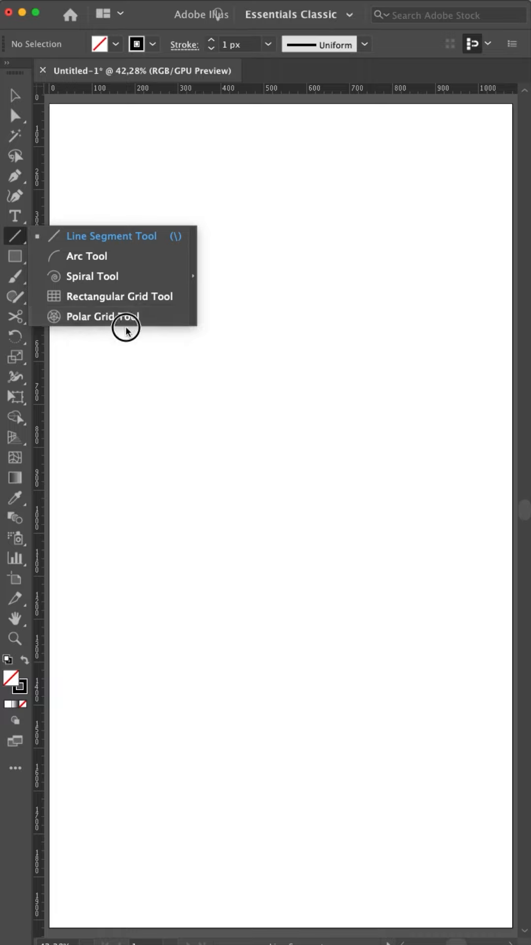
mouse_move(120, 296)
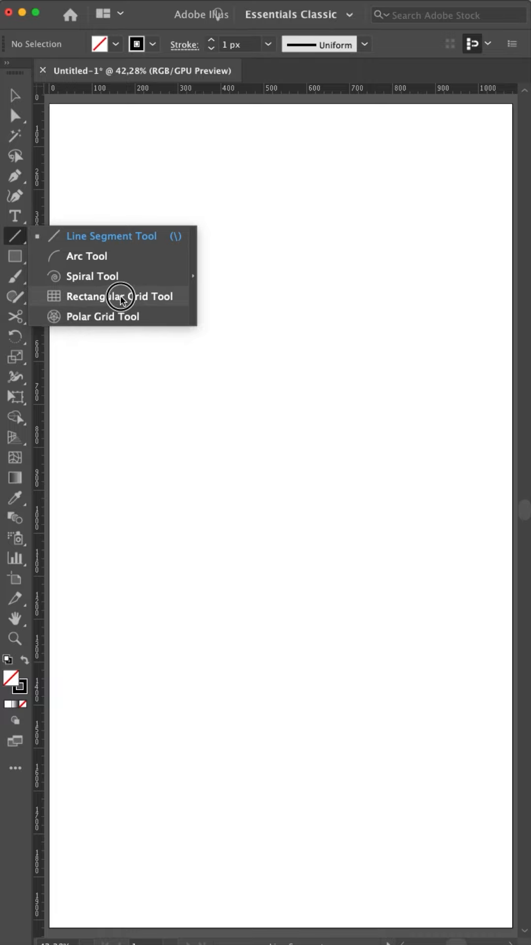
Step: Use the Rectangular Grid Tool to create a 500×500 px grid with 5 dividers each way
click(119, 295)
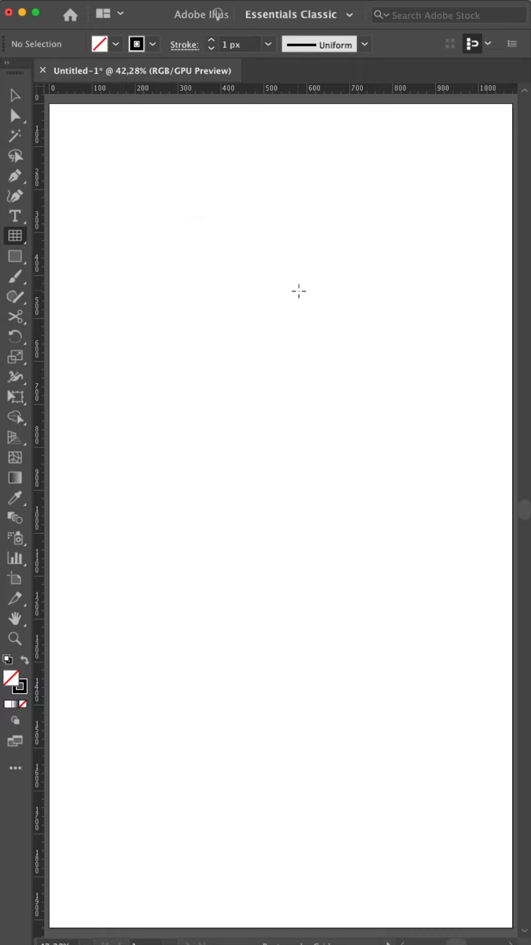
drag(98, 216, 378, 508)
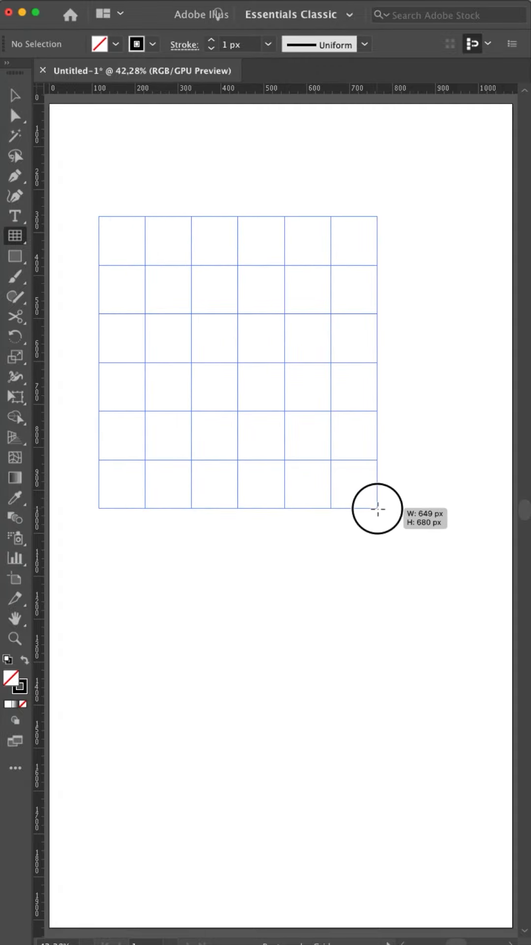
click(378, 508)
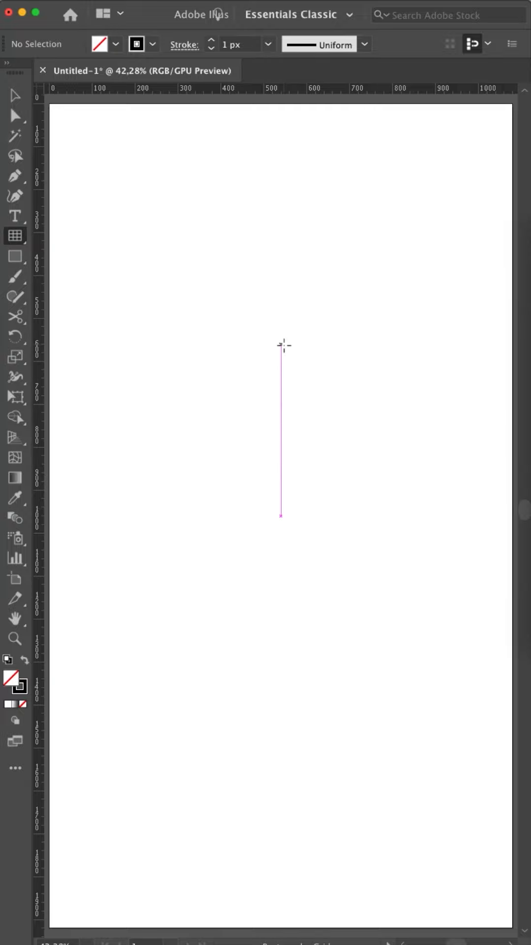
click(281, 344)
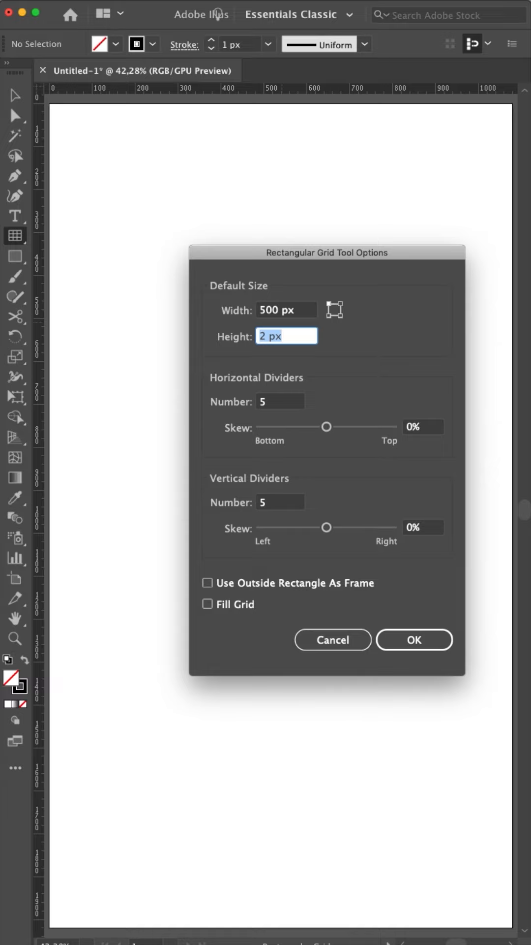
text(500)
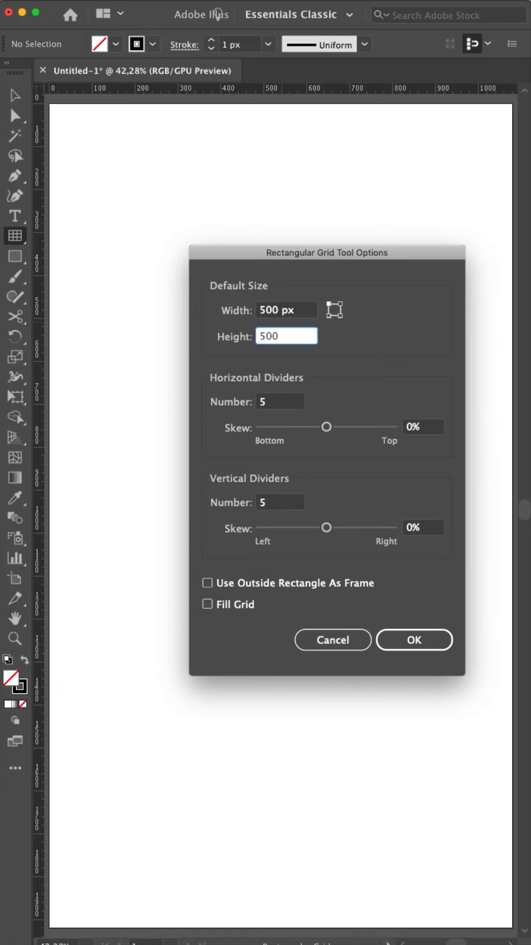
click(280, 401)
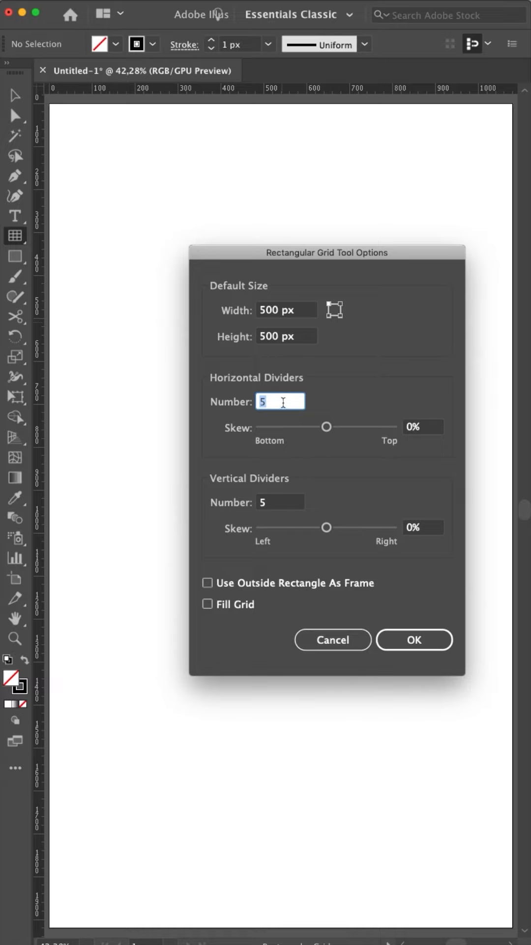
mouse_move(279, 401)
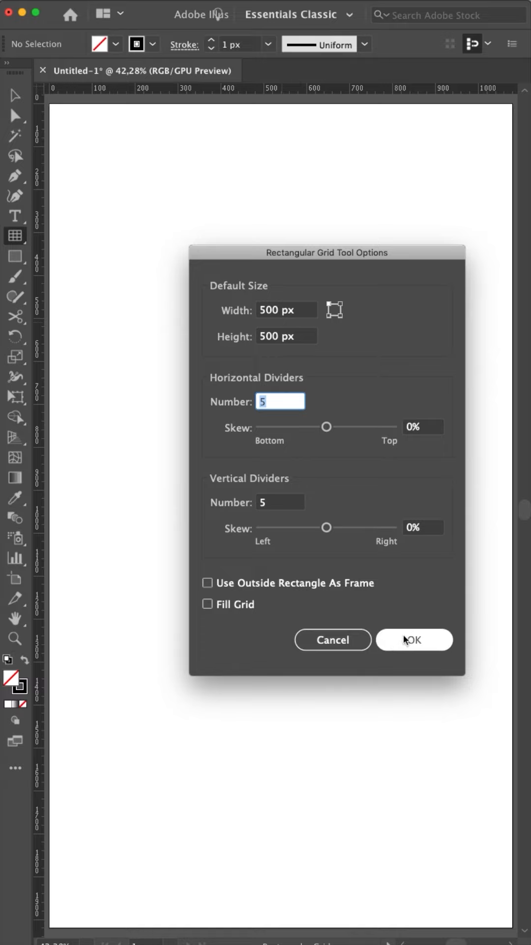
click(414, 639)
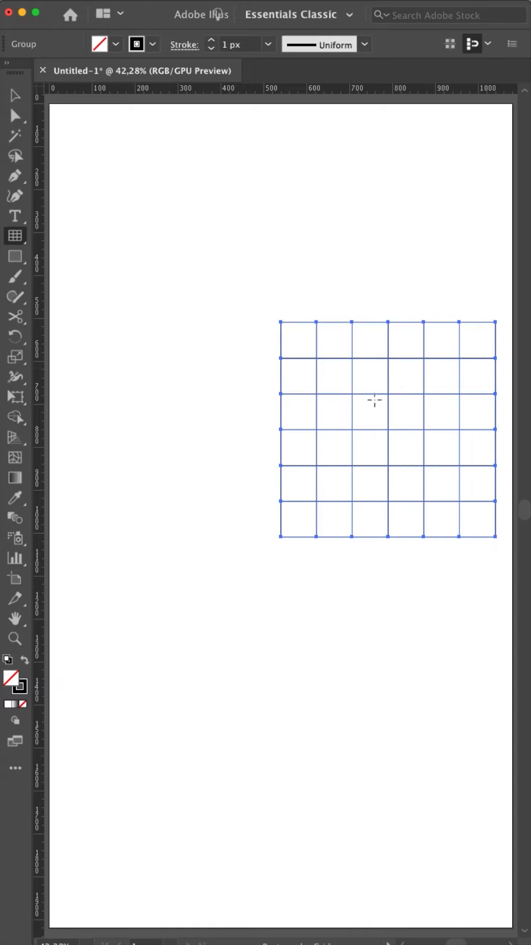
mouse_move(364, 374)
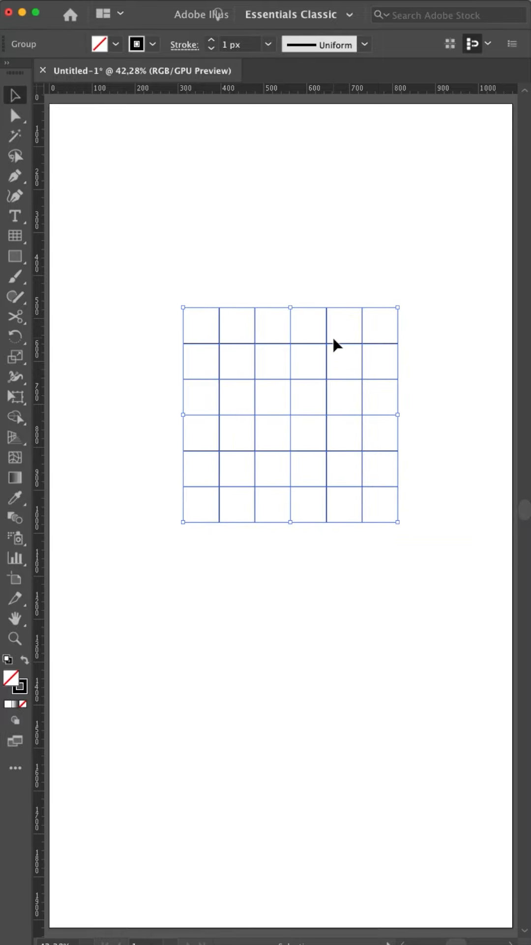
mouse_move(341, 438)
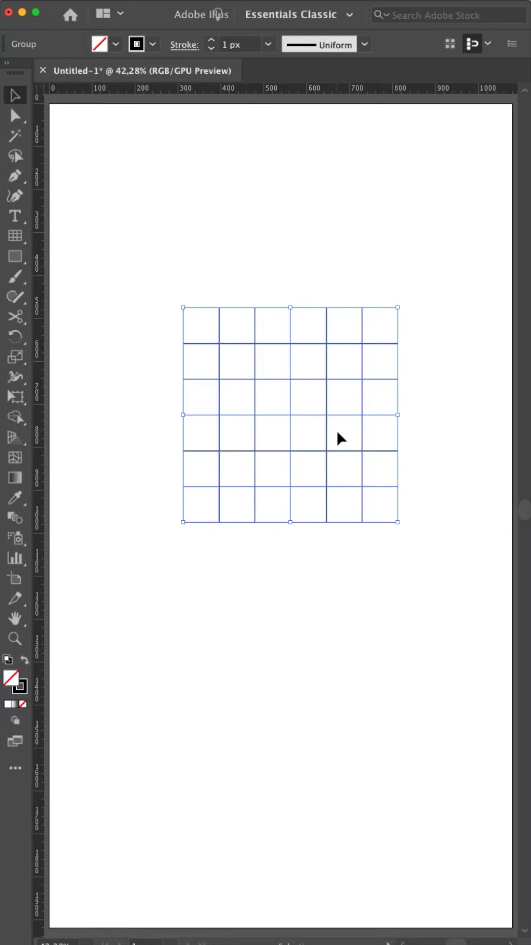
mouse_move(252, 359)
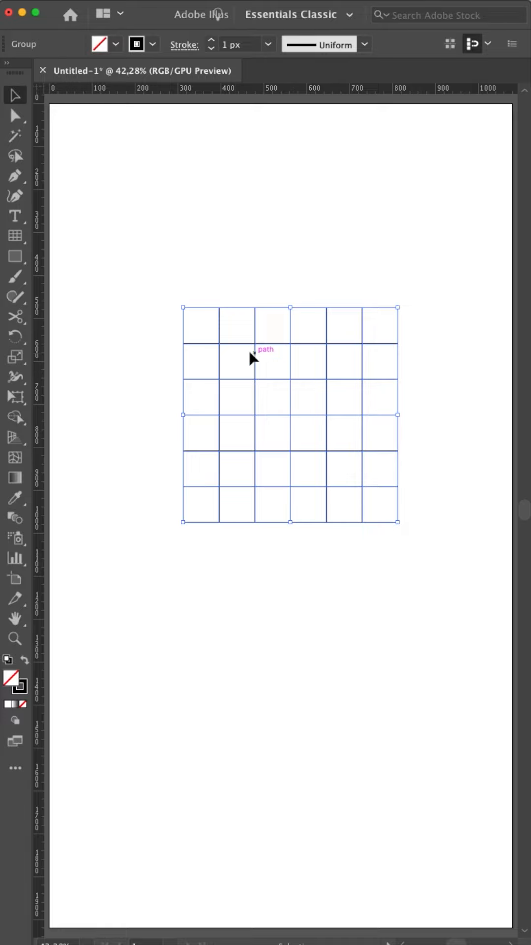
mouse_move(388, 335)
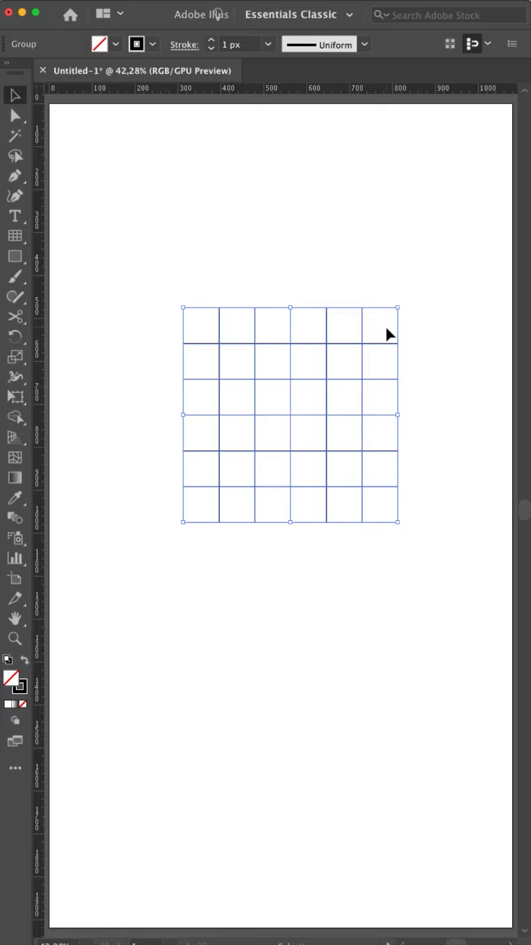
mouse_move(388, 473)
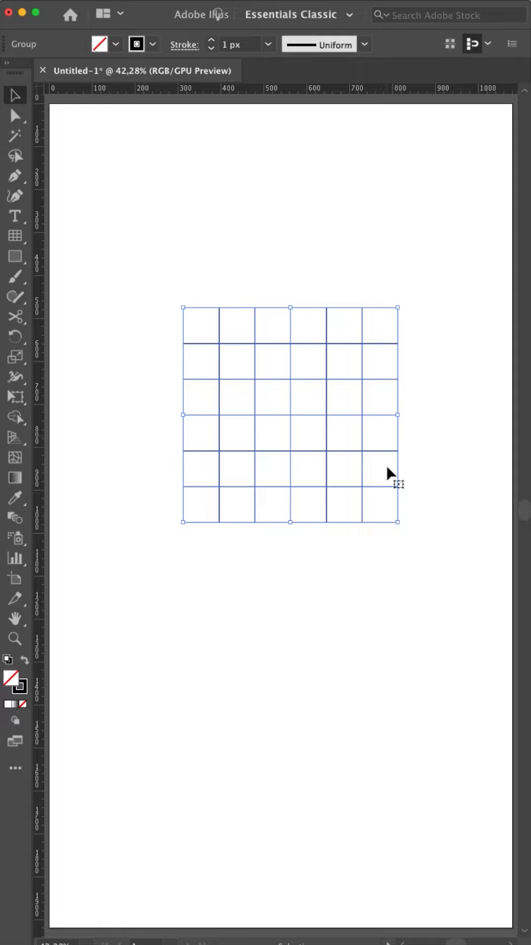
mouse_move(284, 413)
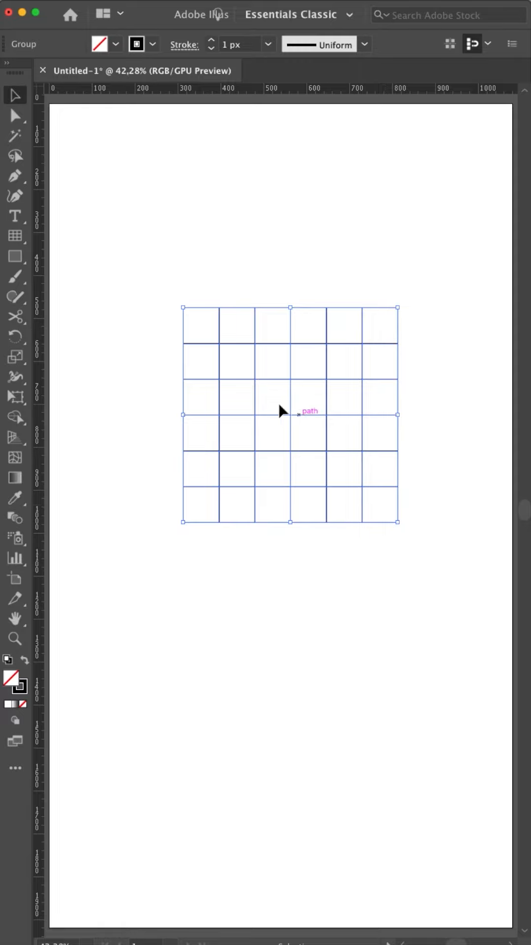
mouse_move(229, 346)
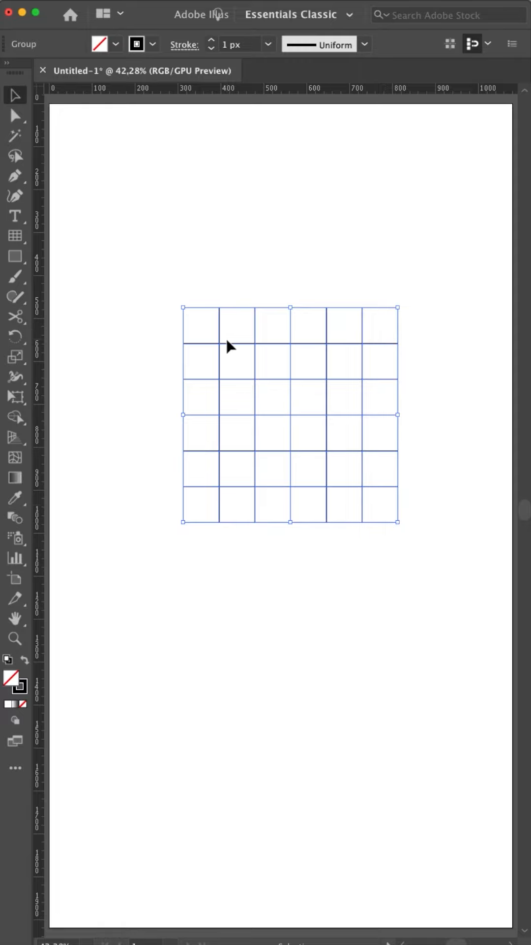
mouse_move(253, 335)
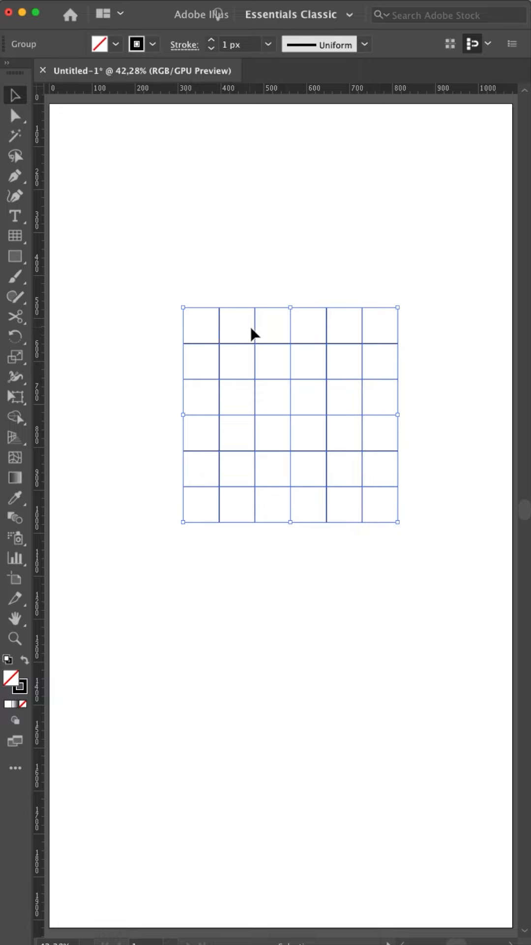
mouse_move(370, 329)
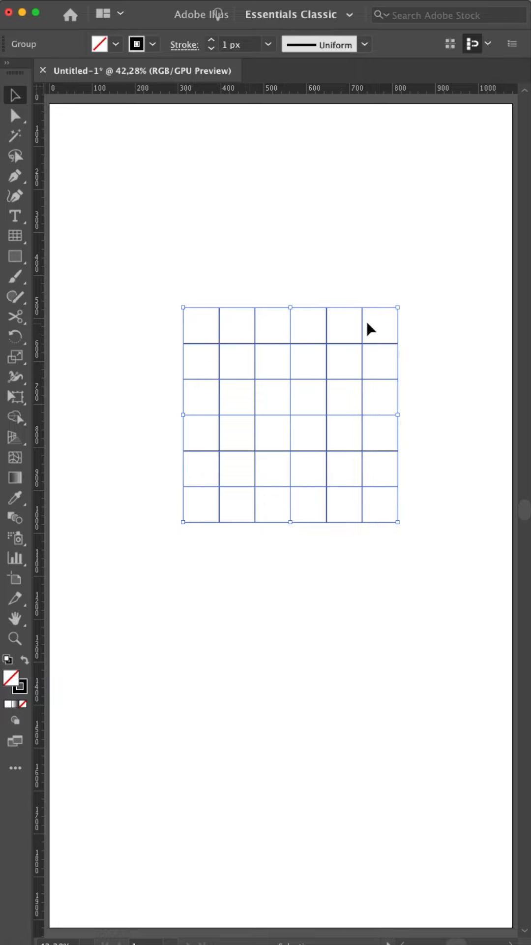
mouse_move(201, 311)
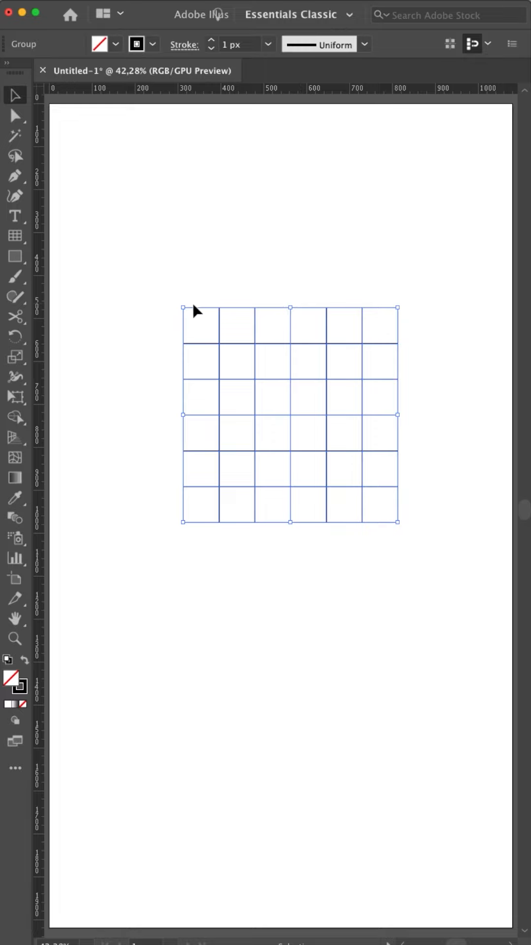
mouse_move(200, 336)
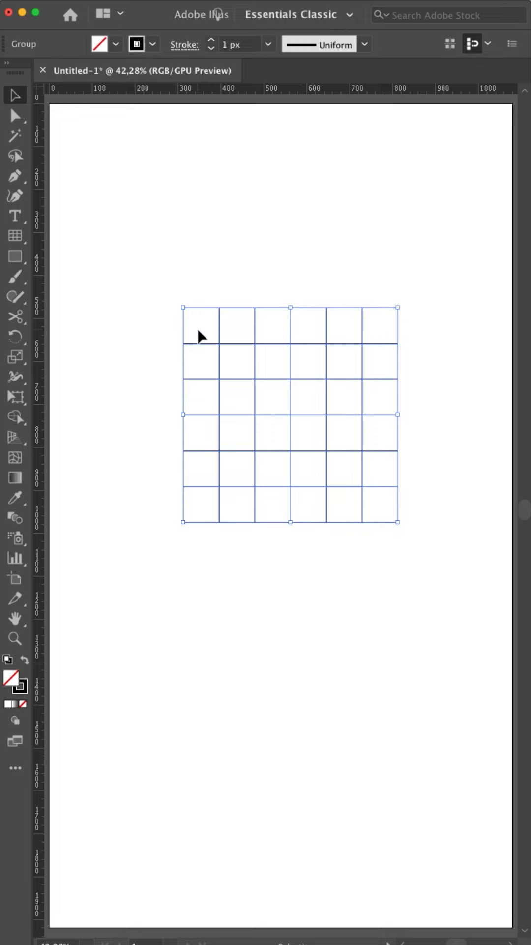
mouse_move(306, 335)
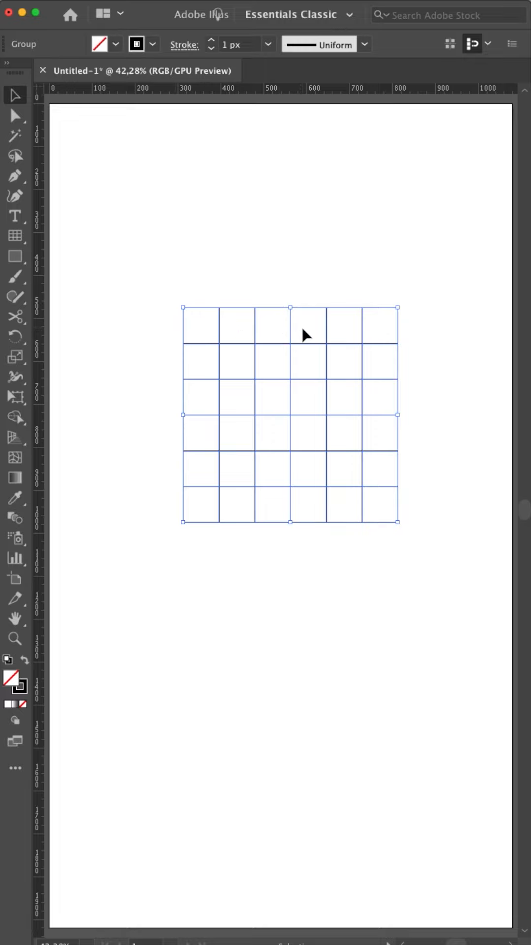
mouse_move(293, 333)
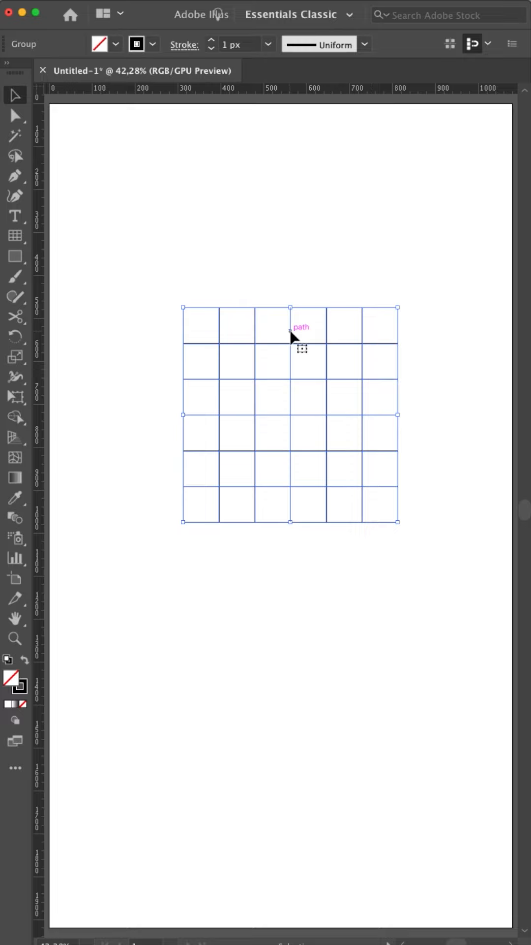
mouse_move(282, 342)
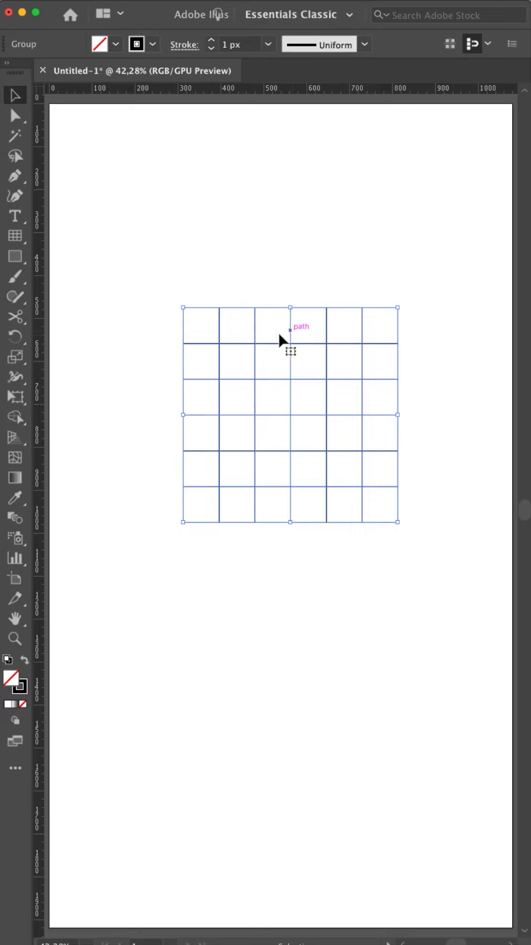
mouse_move(374, 337)
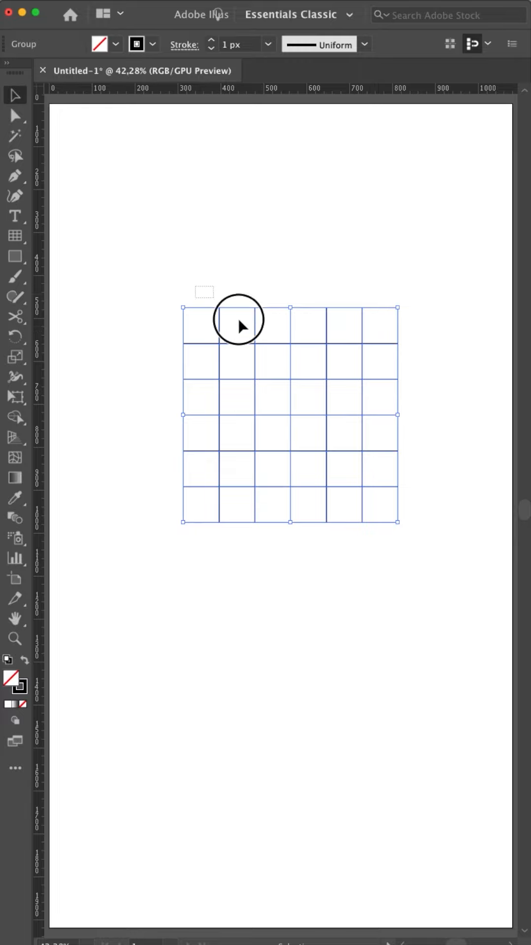
Step: Set horizontal and vertical dividers to 4 and create the 500×500 px grid
click(277, 387)
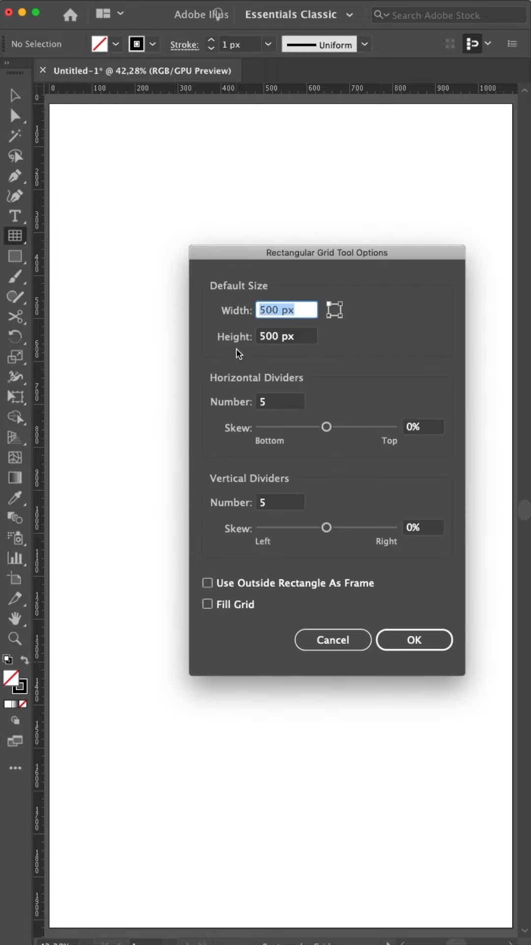
click(280, 402)
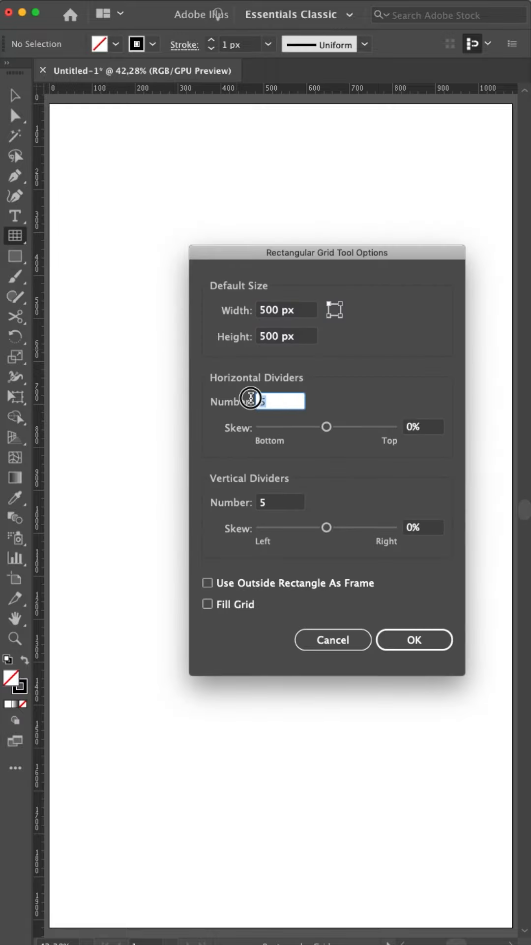
text(4)
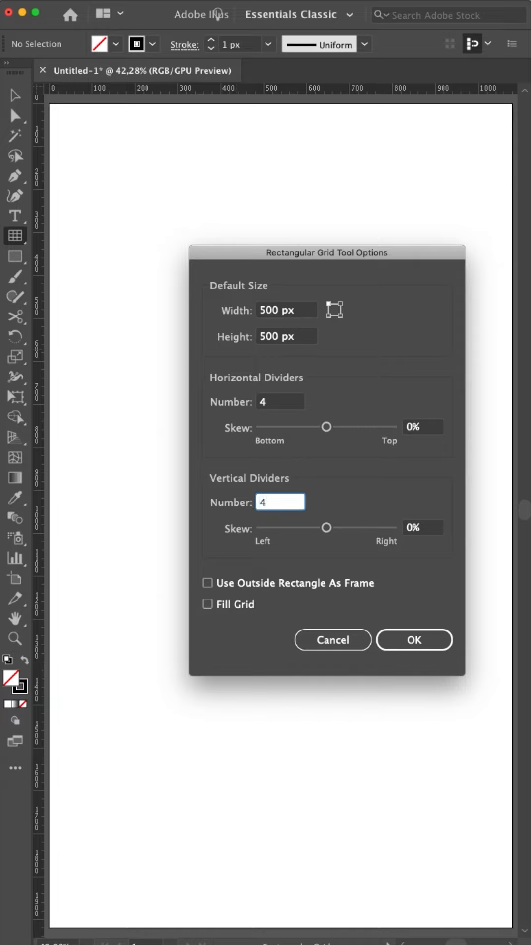
click(280, 502)
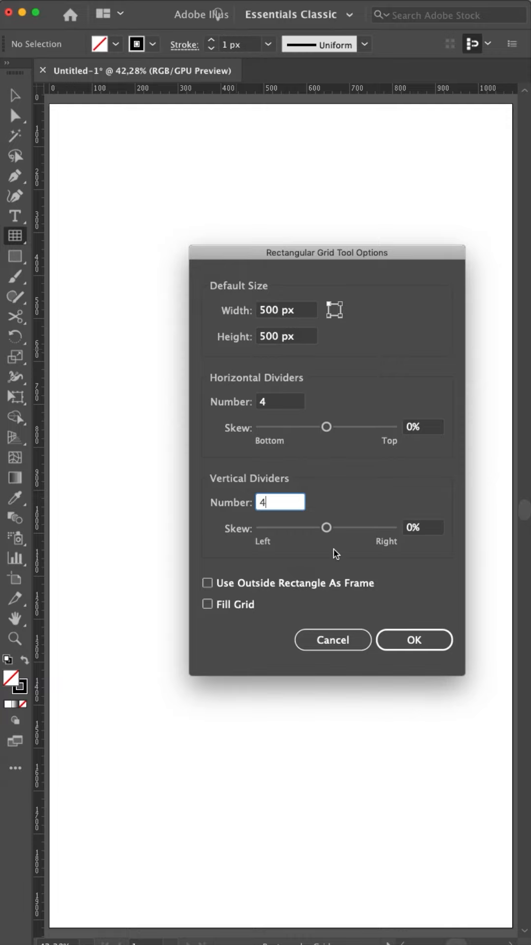
click(413, 640)
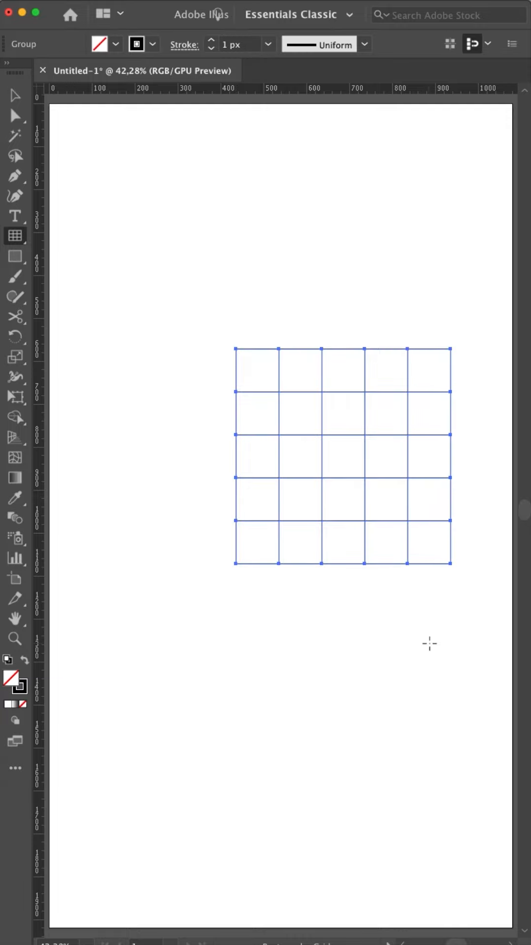
mouse_move(413, 365)
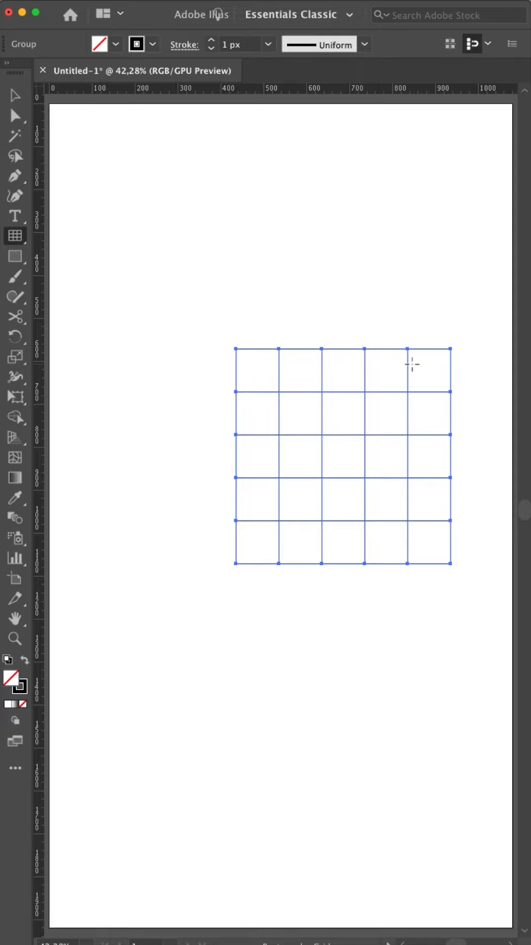
mouse_move(427, 546)
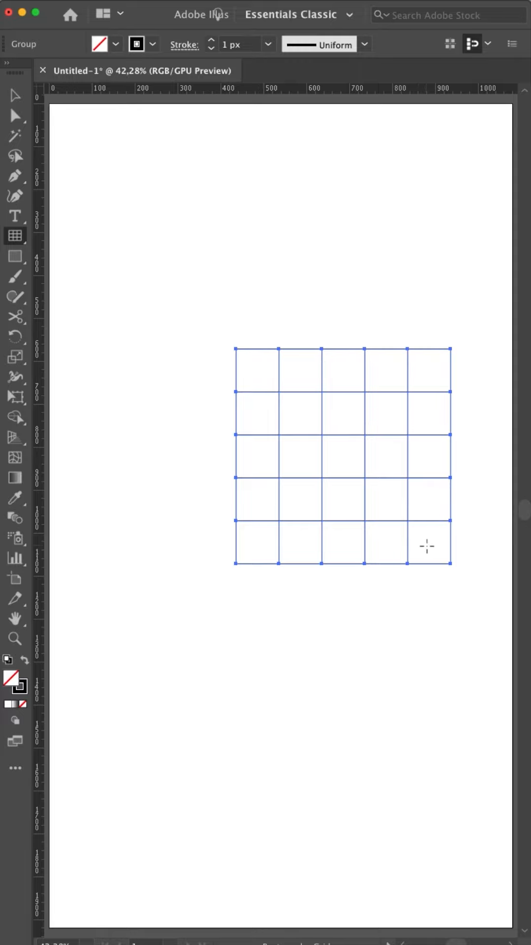
mouse_move(312, 639)
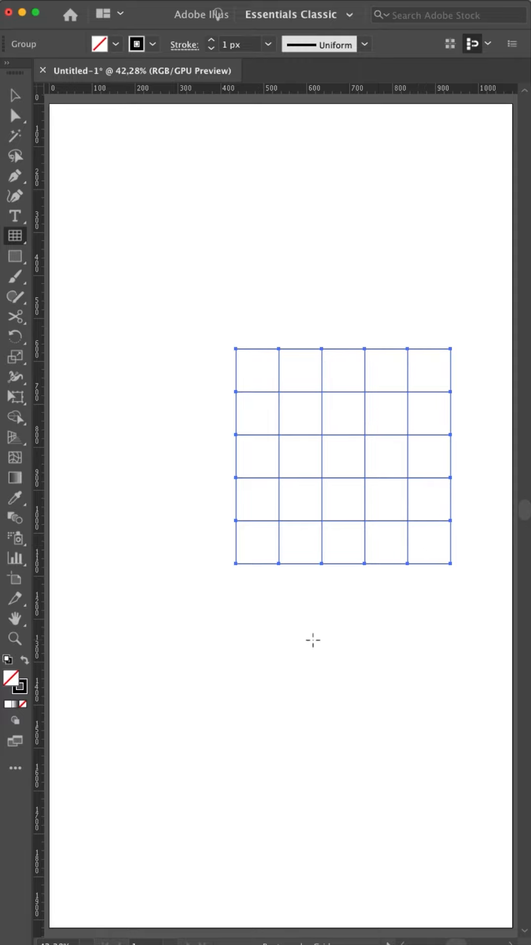
mouse_move(348, 368)
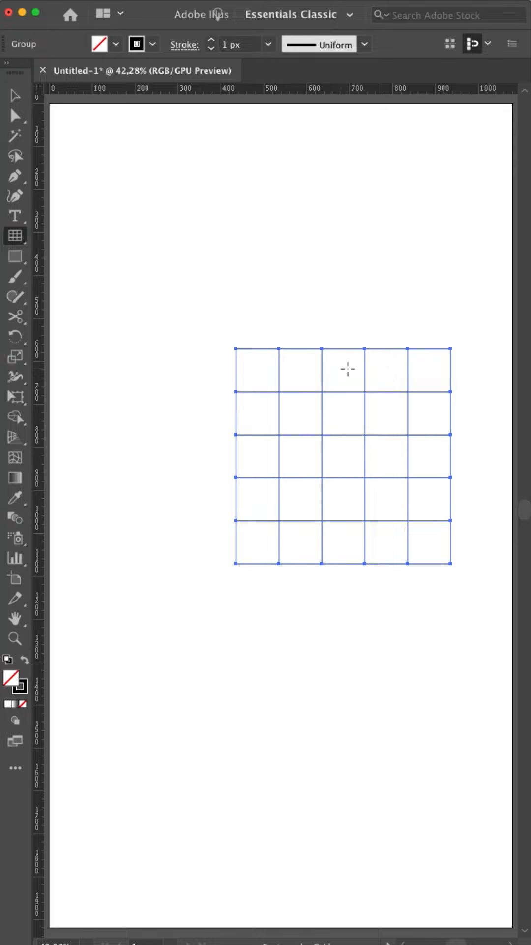
Step: Drag the grid toward the upper left of the artboard
drag(349, 368, 277, 294)
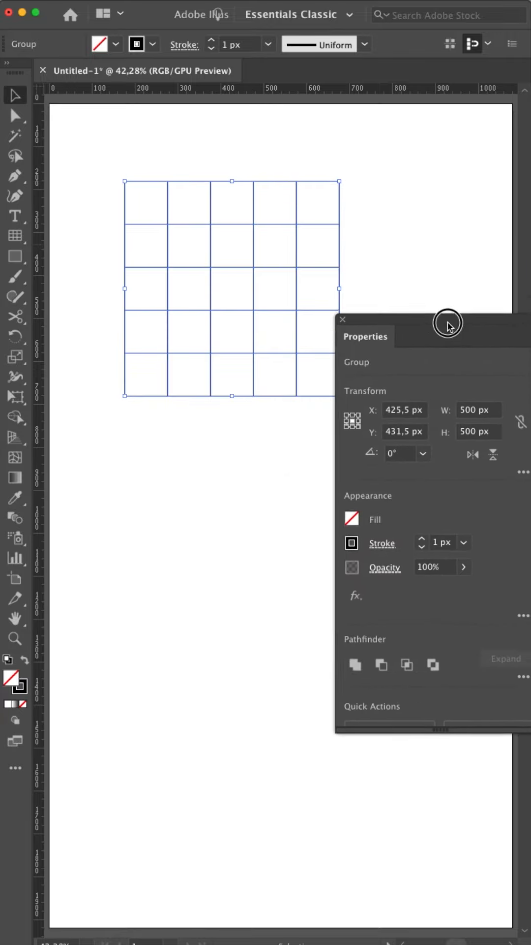
Step: Move the Properties panel lower and show the grid's Transform values (X 425.5, Y 431.5)
drag(448, 324, 375, 444)
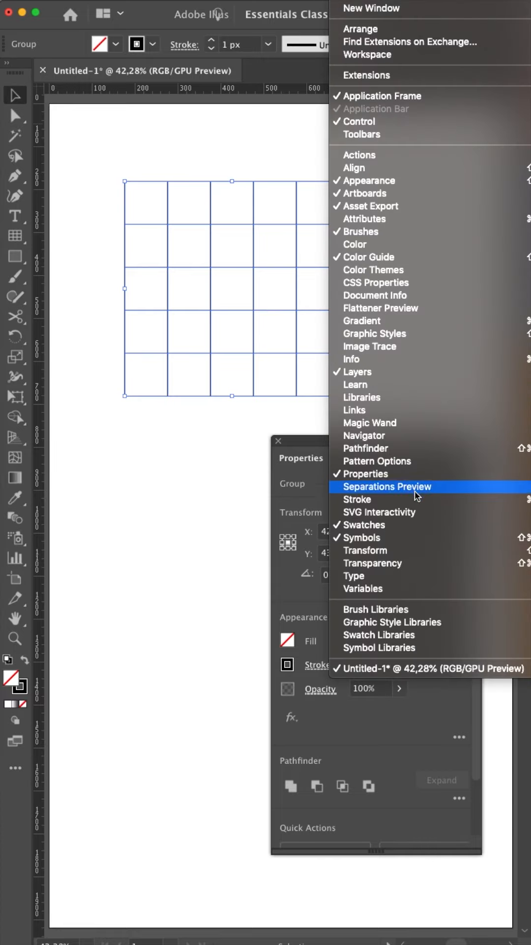
mouse_move(361, 473)
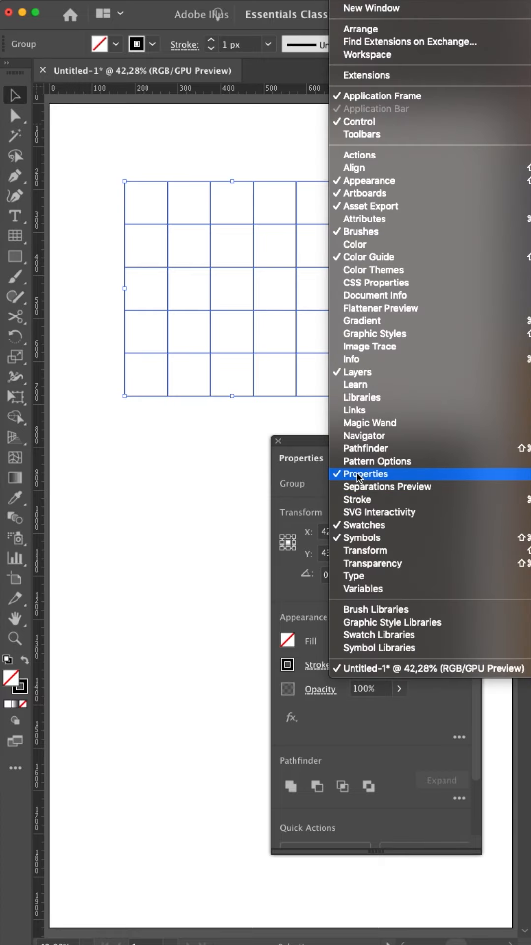
click(364, 473)
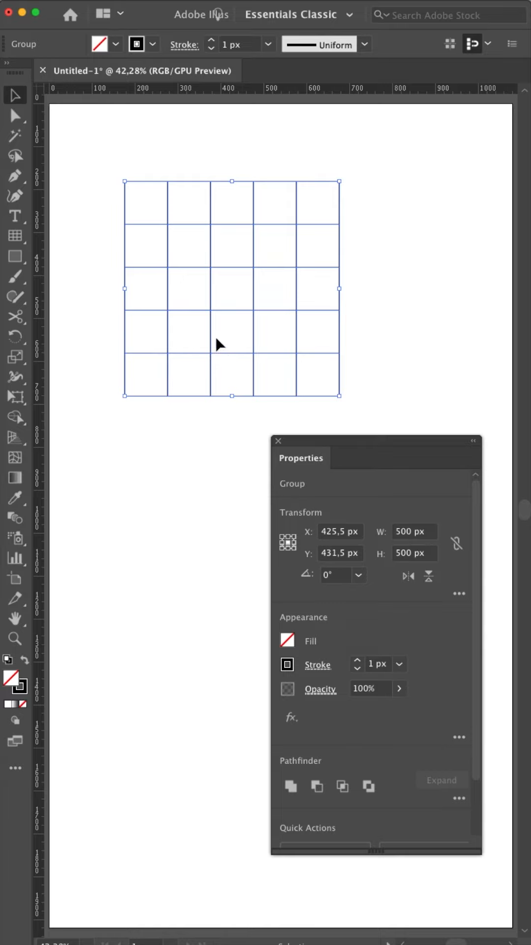
mouse_move(223, 338)
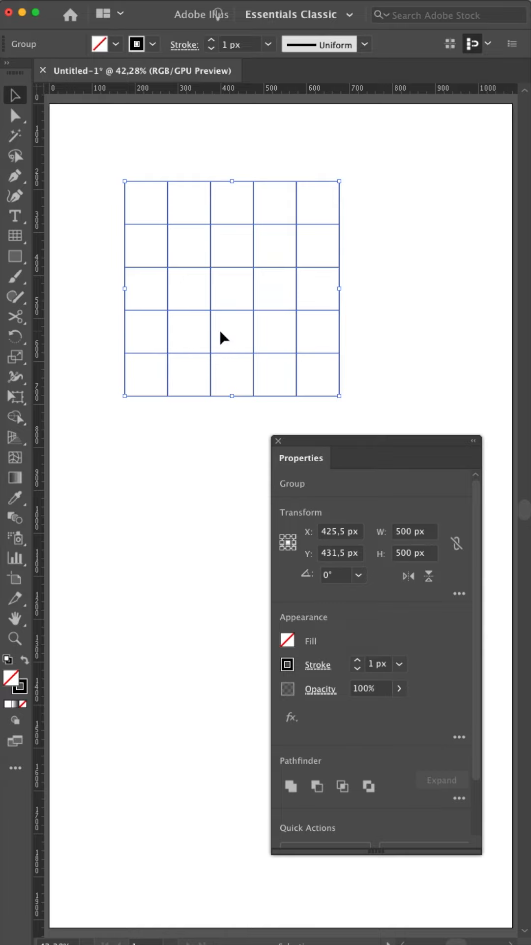
mouse_move(284, 424)
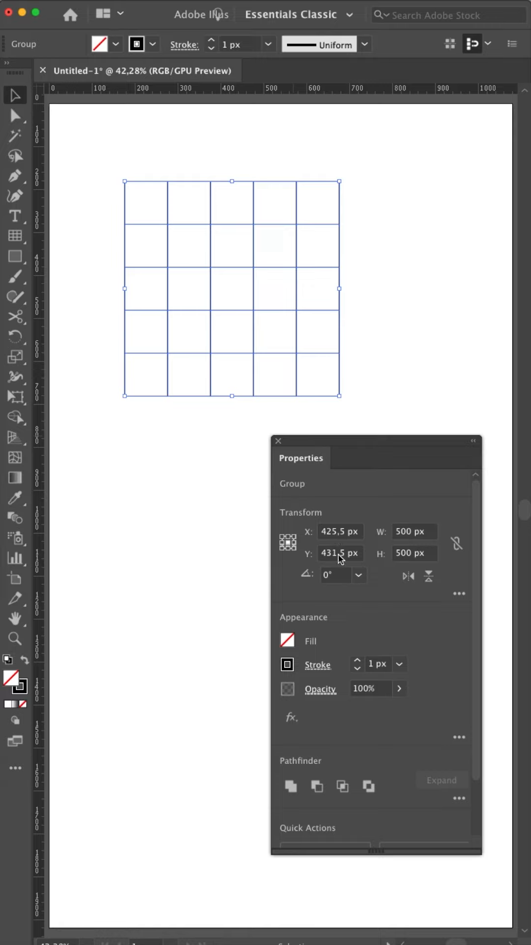
mouse_move(340, 531)
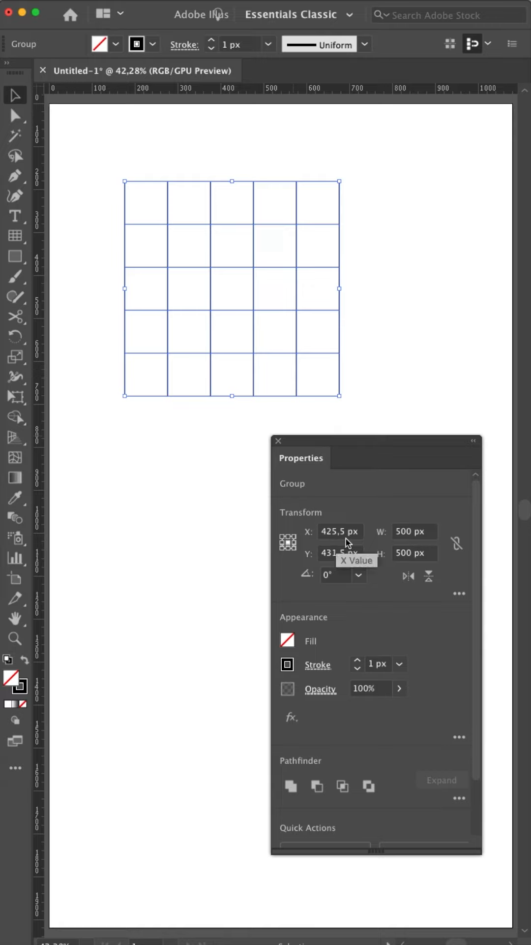
mouse_move(146, 172)
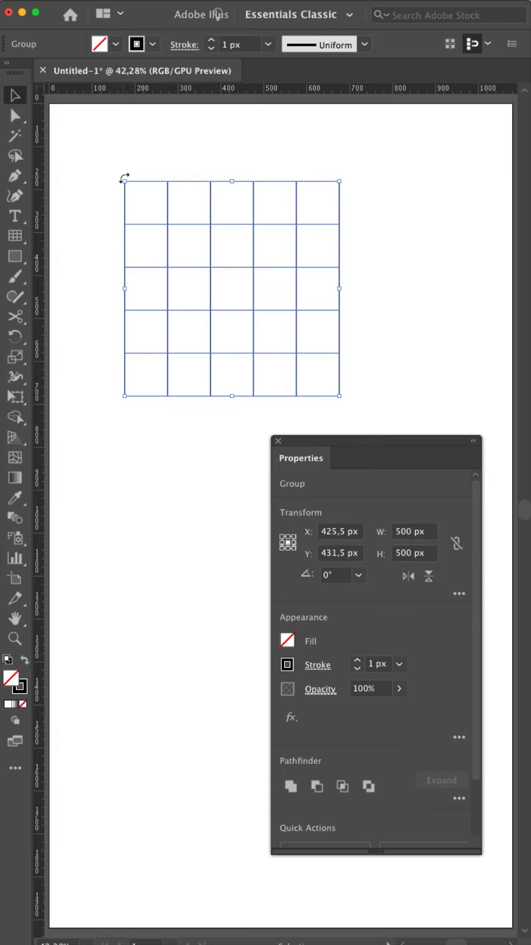
mouse_move(125, 103)
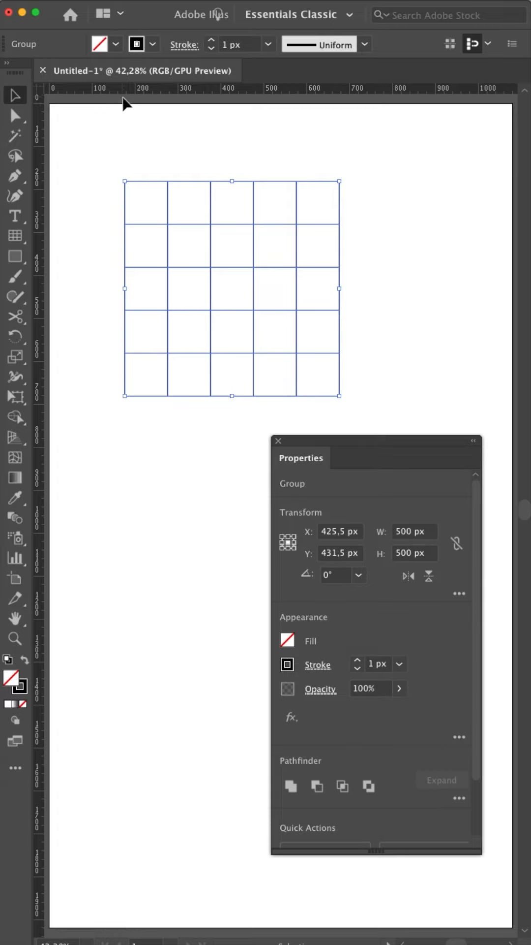
mouse_move(274, 340)
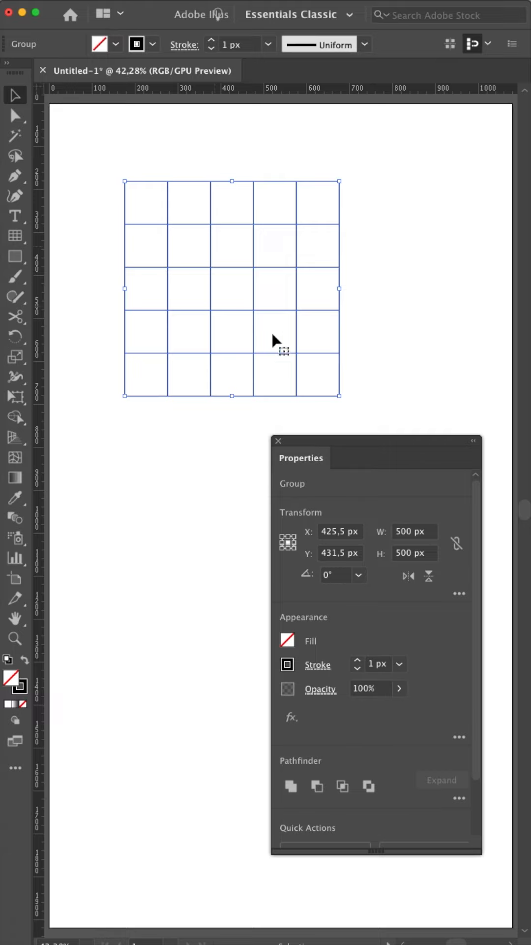
mouse_move(289, 547)
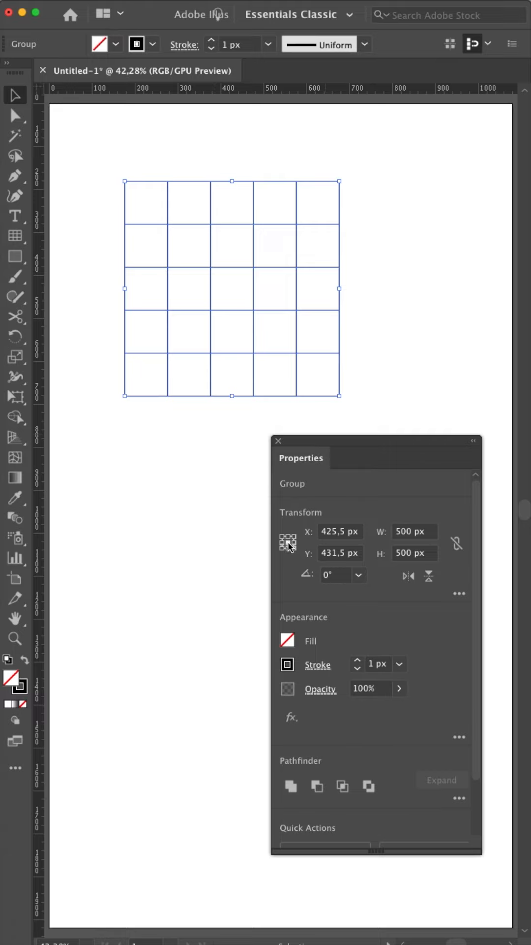
mouse_move(288, 543)
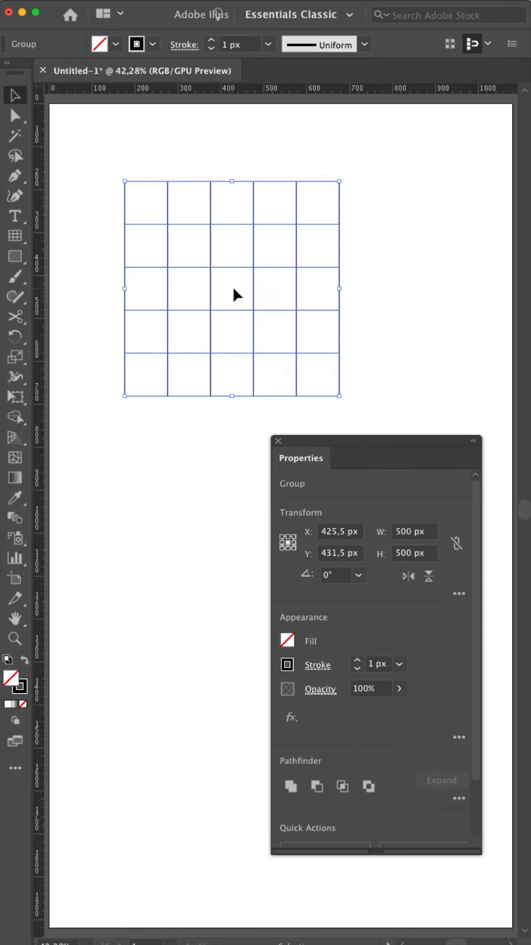
mouse_move(235, 108)
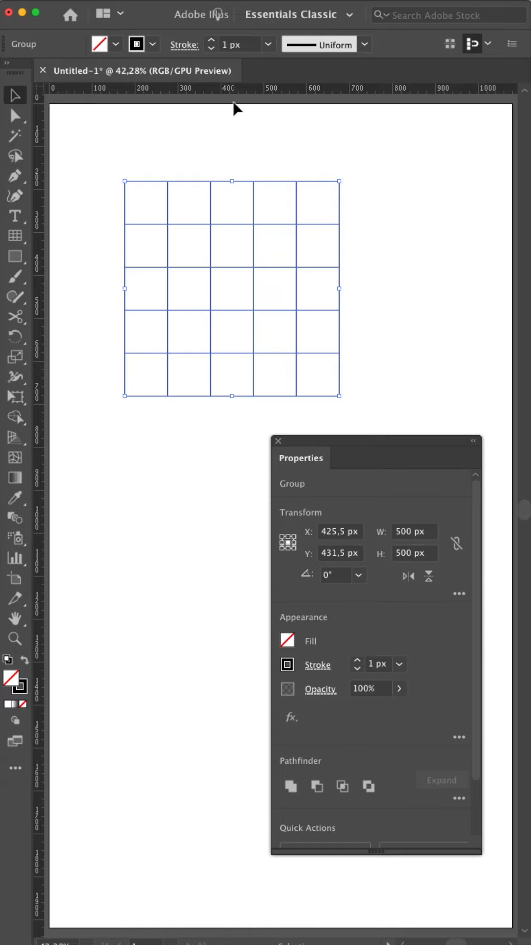
mouse_move(224, 236)
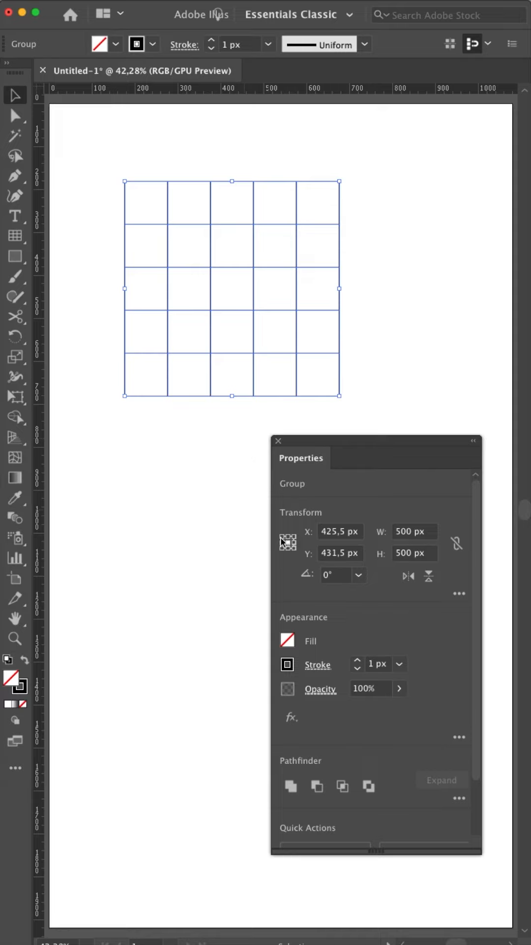
mouse_move(288, 541)
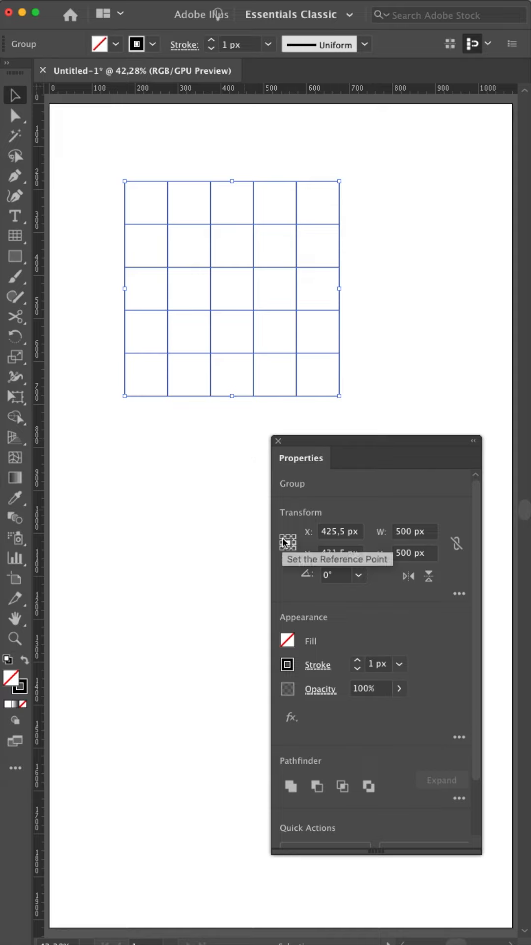
Step: Choose the top-left reference point and position the grid at X 0, Y 0 px
click(288, 542)
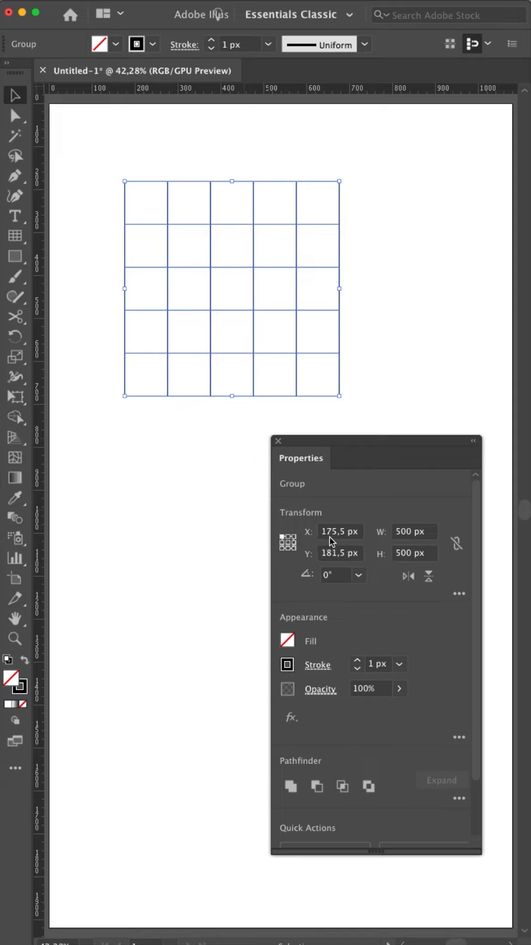
mouse_move(341, 542)
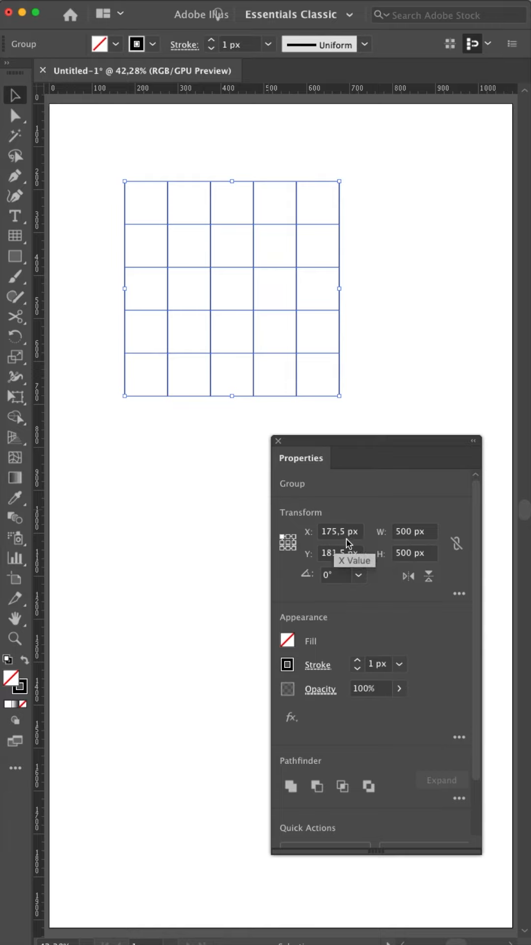
click(341, 531)
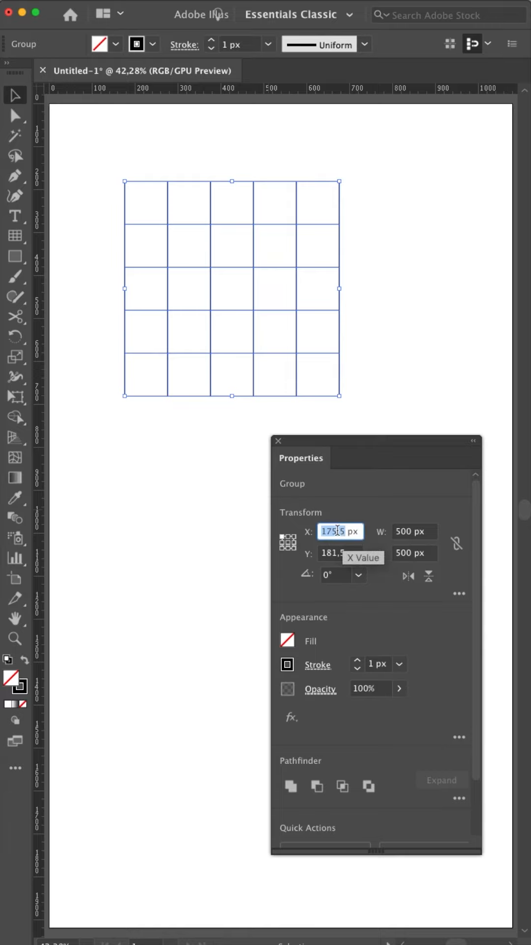
text(0 px)
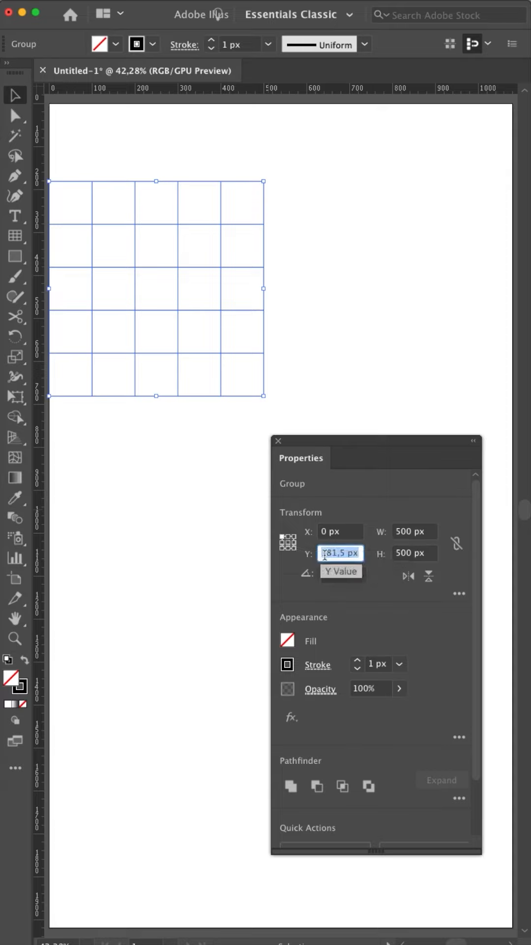
text(0 px)
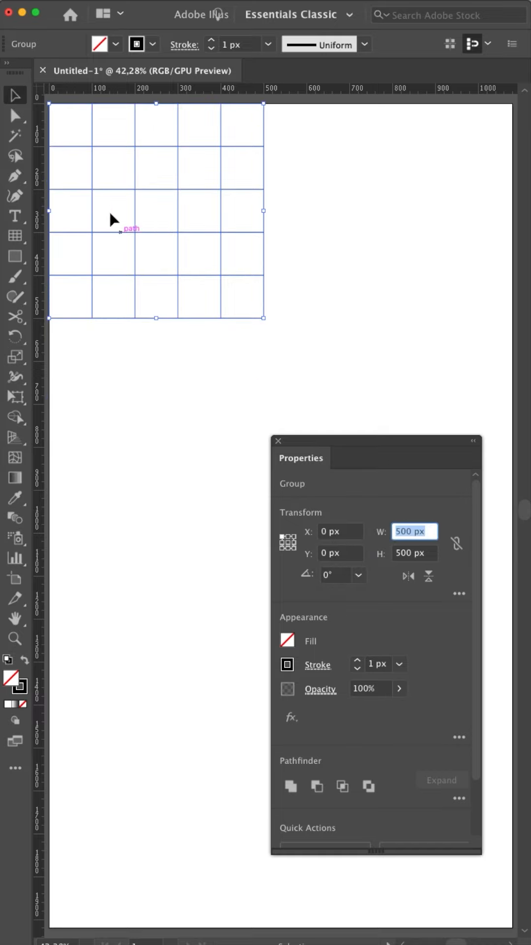
mouse_move(48, 99)
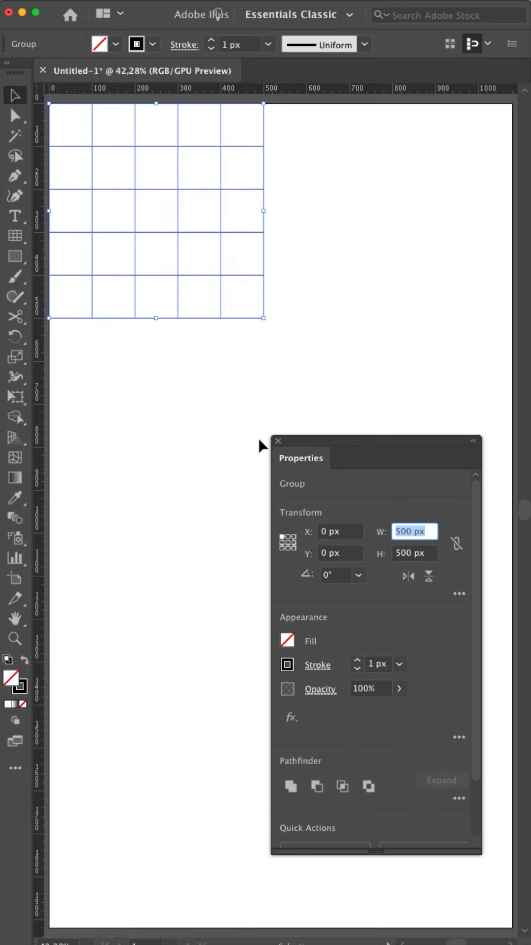
mouse_move(288, 541)
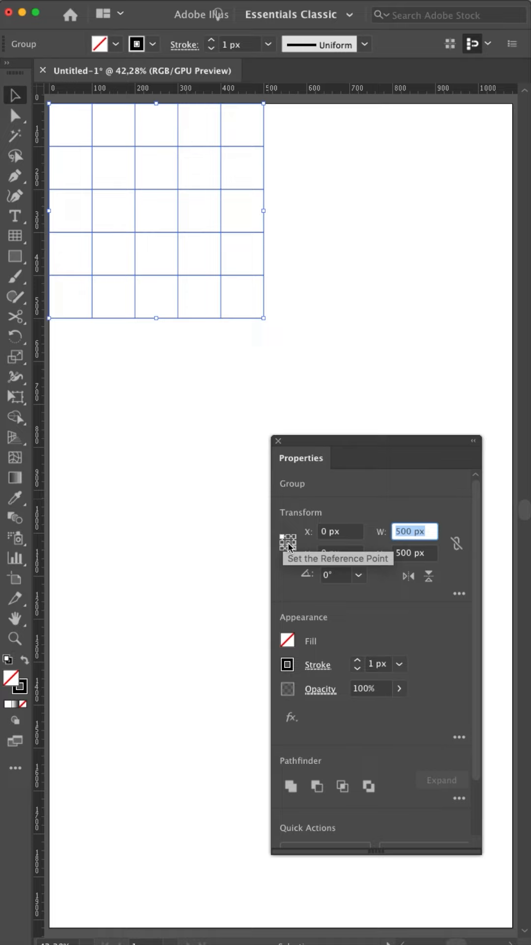
mouse_move(347, 567)
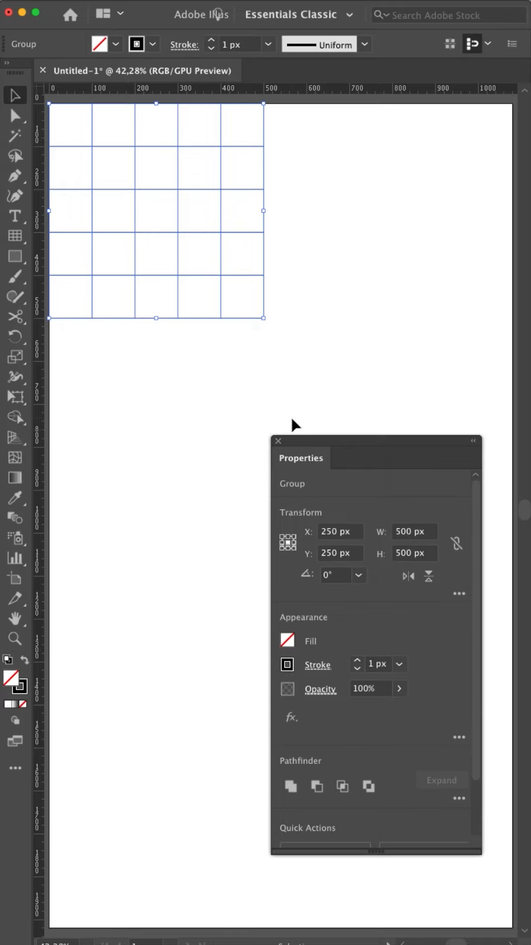
mouse_move(158, 218)
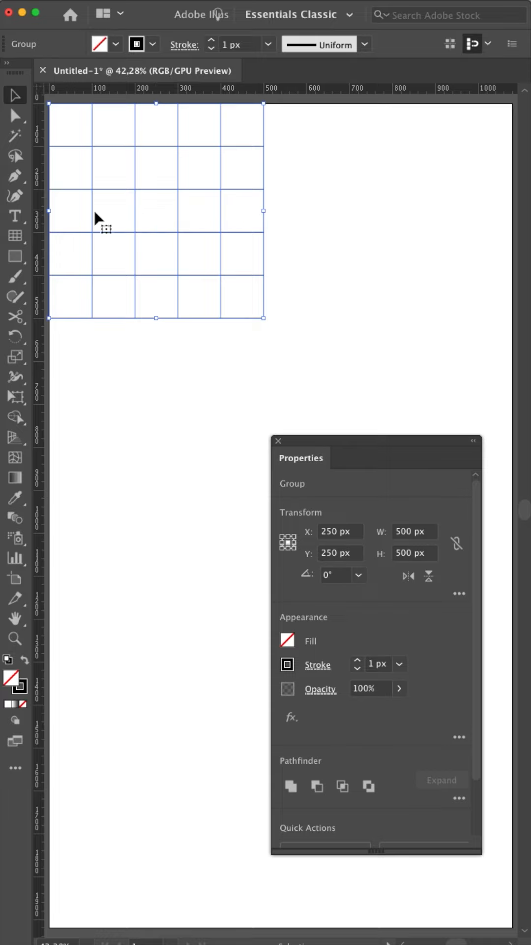
mouse_move(159, 219)
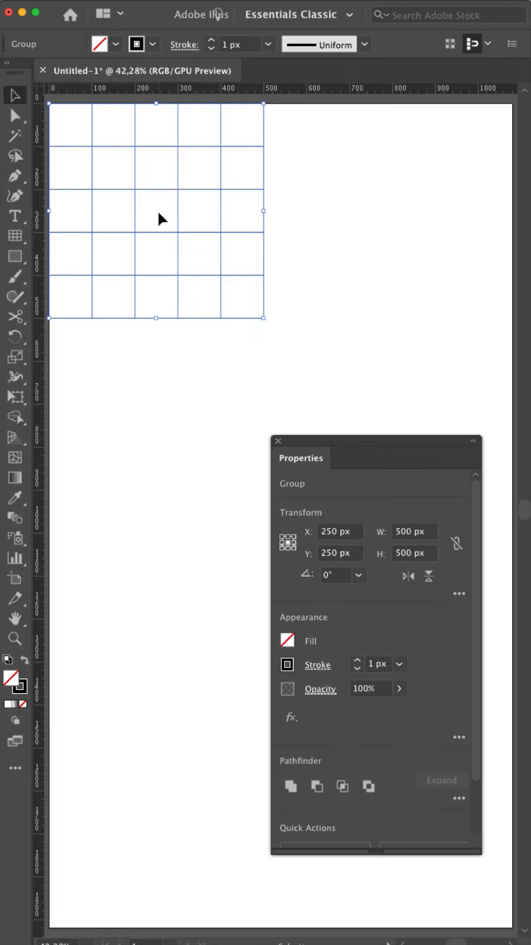
mouse_move(285, 541)
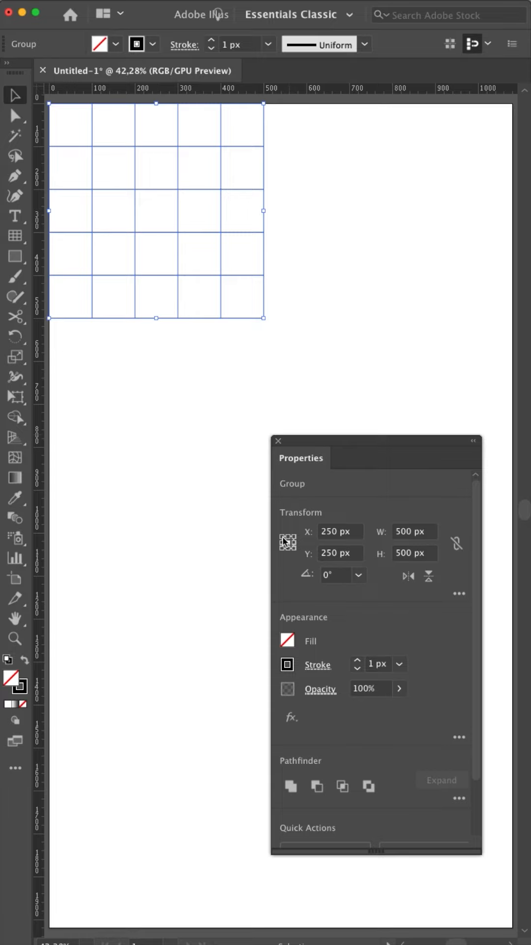
mouse_move(288, 542)
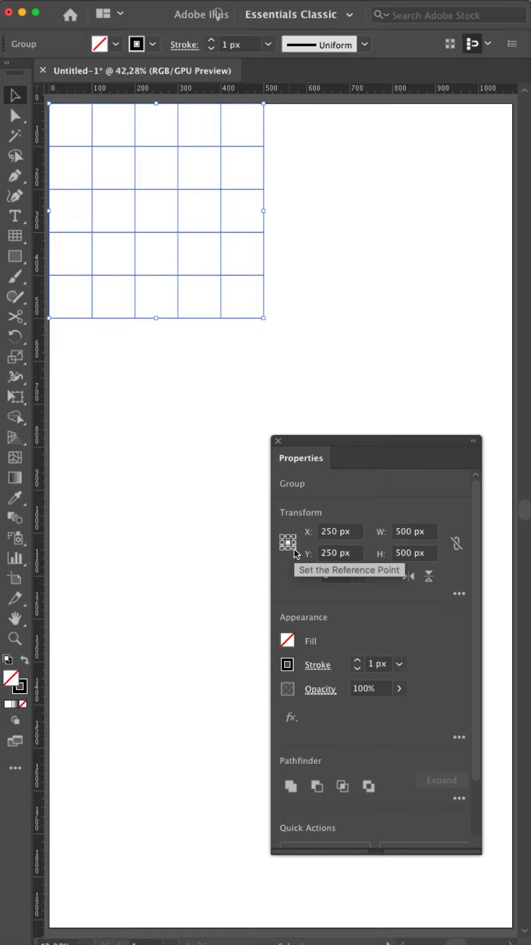
Step: Try other reference points, then set the grid to X 200, Y 300 px and close Properties
click(291, 546)
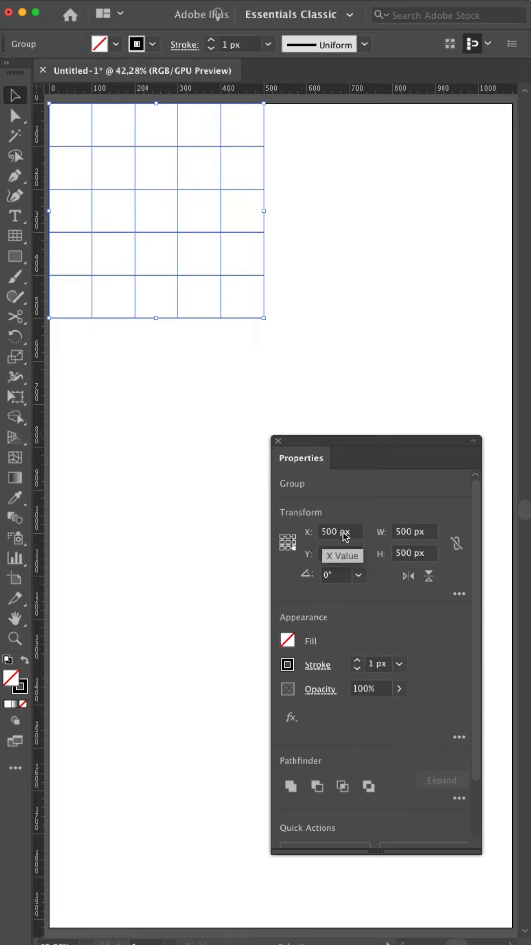
mouse_move(288, 541)
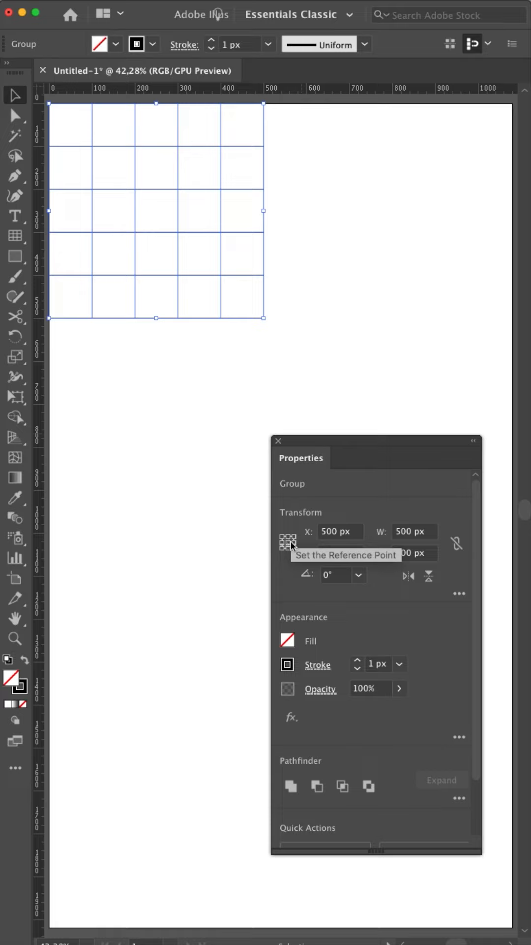
click(288, 542)
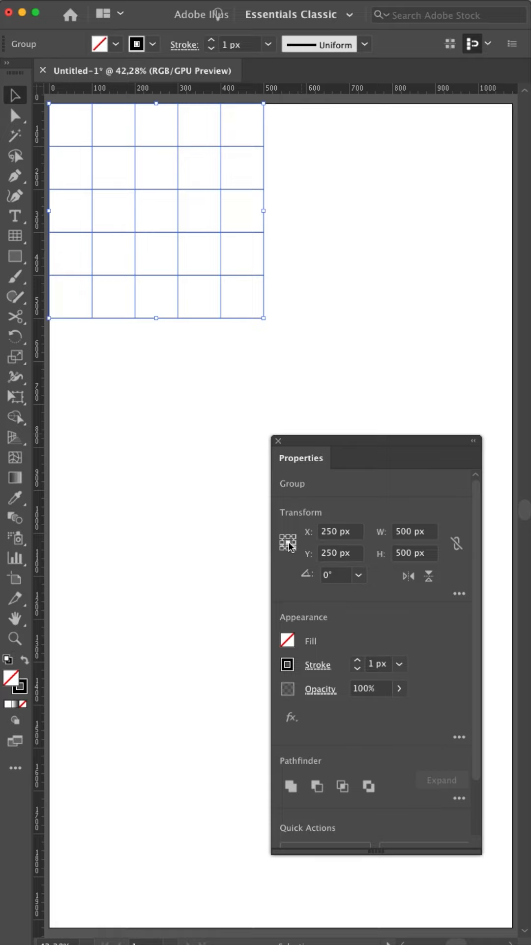
mouse_move(283, 545)
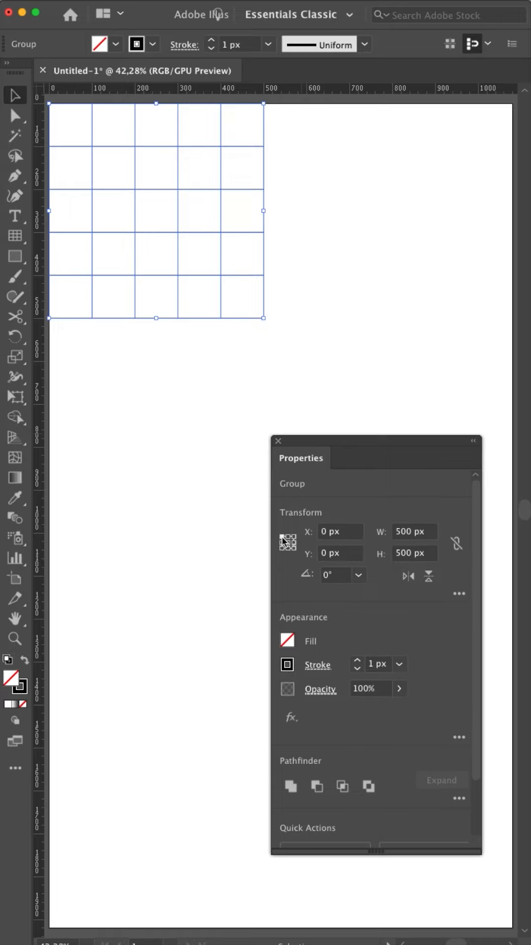
mouse_move(228, 388)
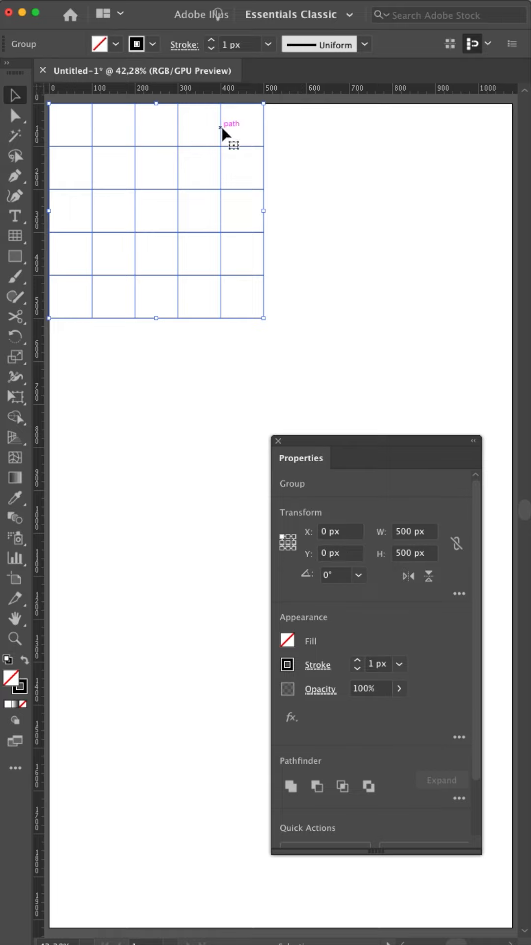
click(339, 532)
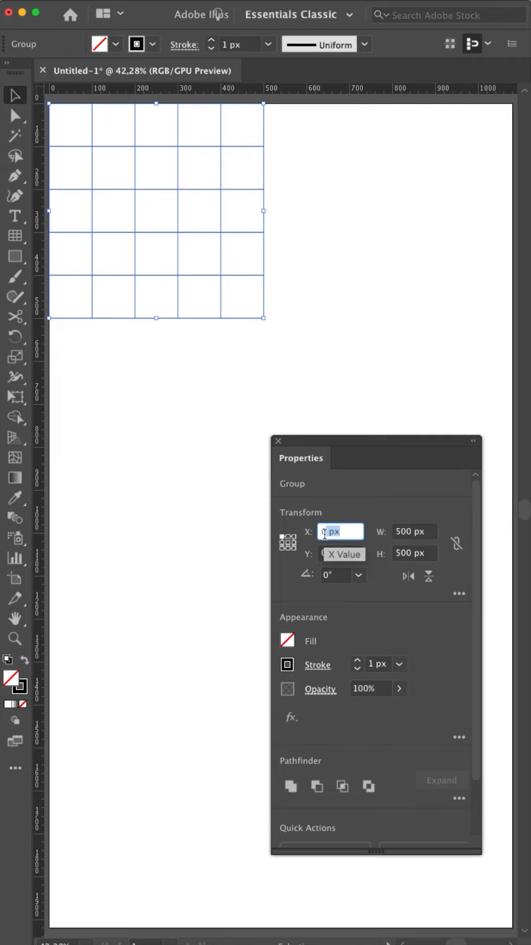
text(2)
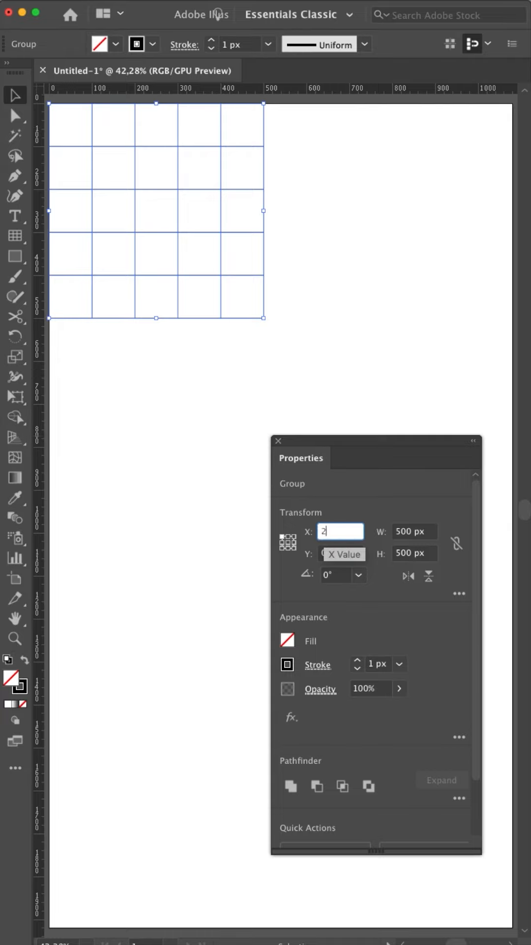
key(Tab)
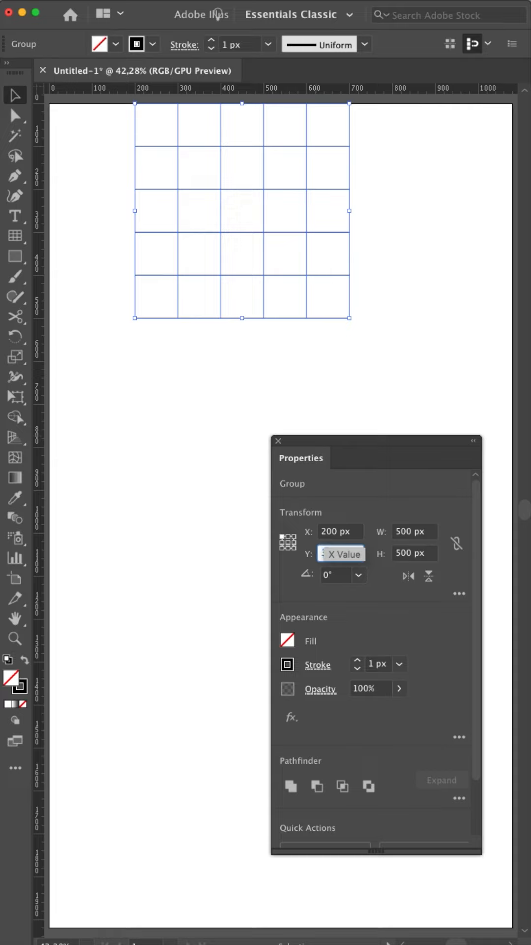
text(300 px)
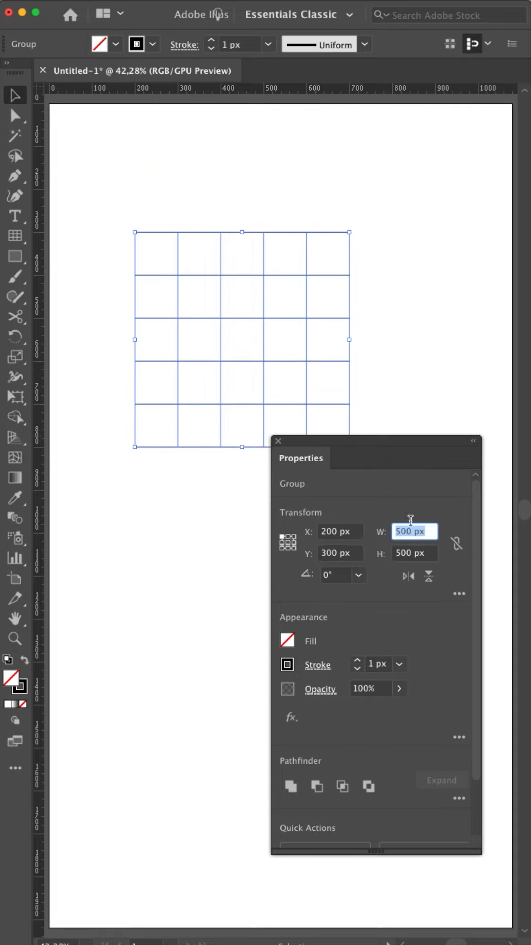
mouse_move(427, 550)
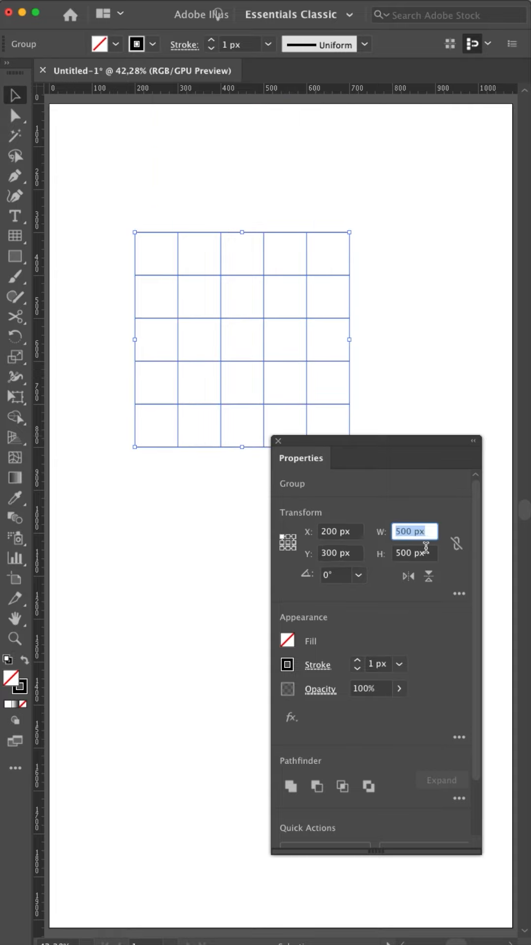
click(278, 440)
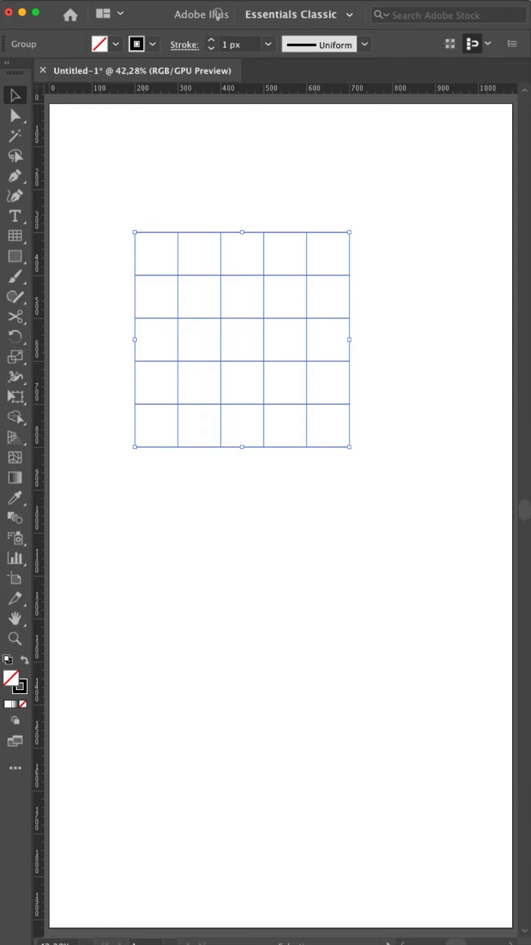
mouse_move(351, 307)
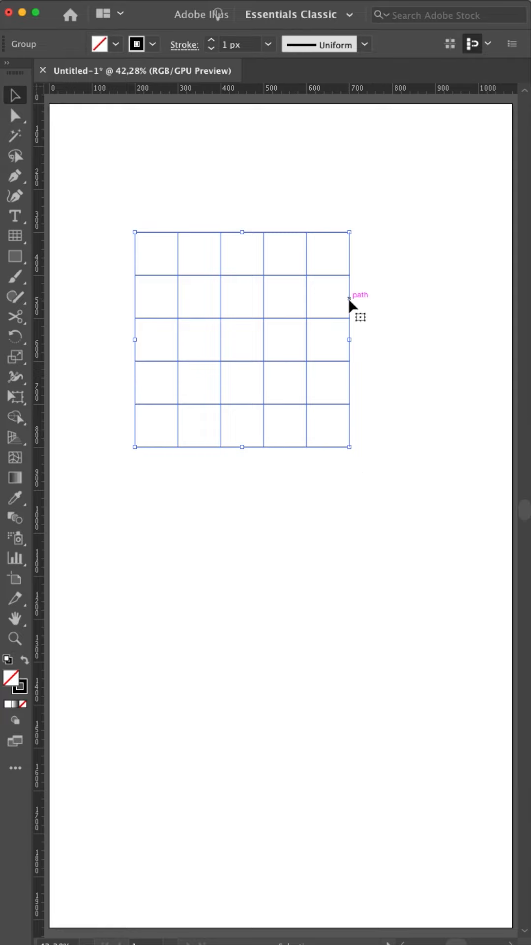
mouse_move(398, 410)
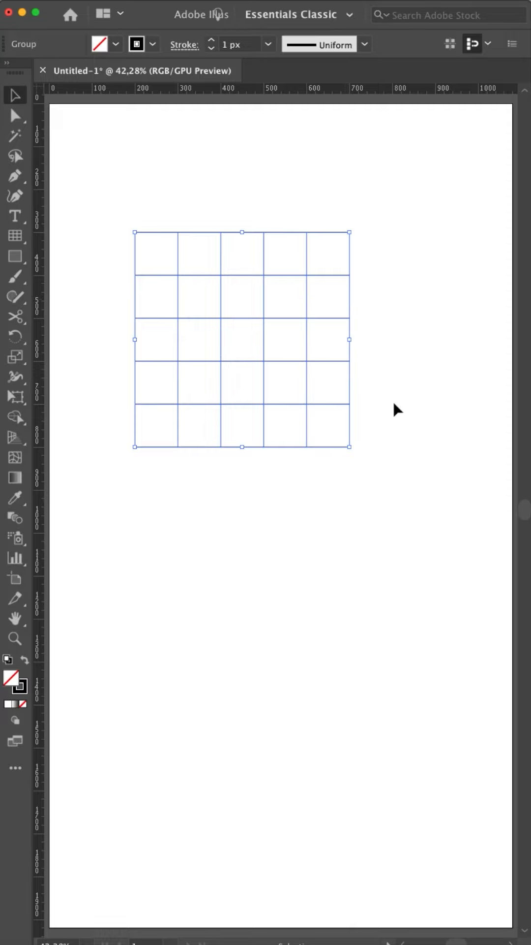
mouse_move(413, 439)
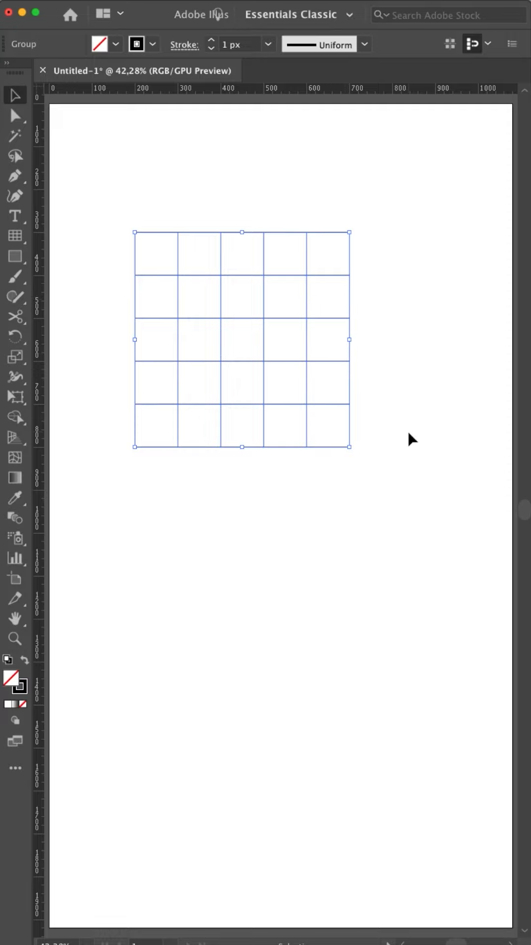
mouse_move(317, 628)
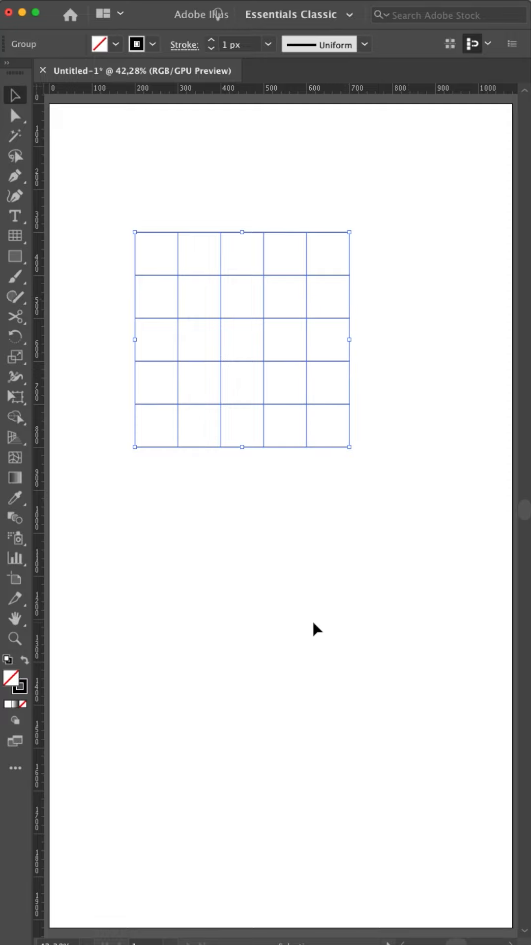
mouse_move(309, 378)
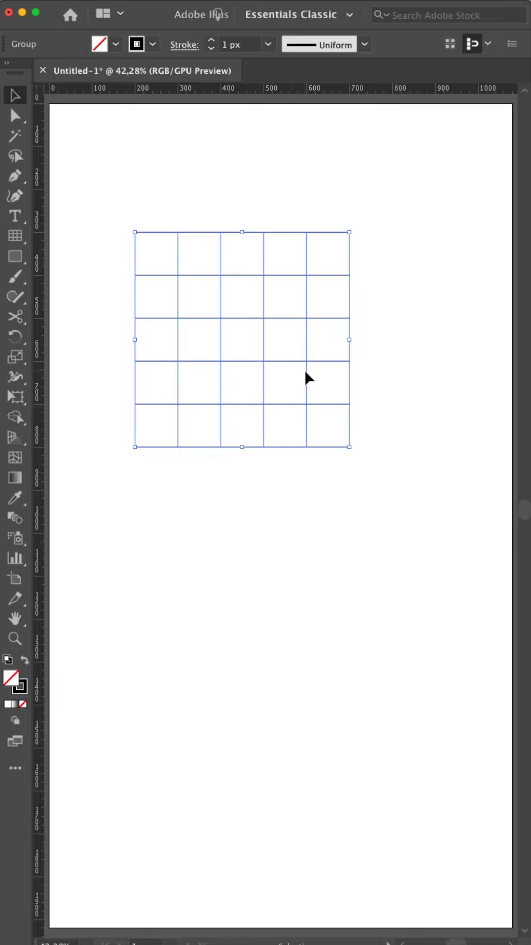
mouse_move(205, 235)
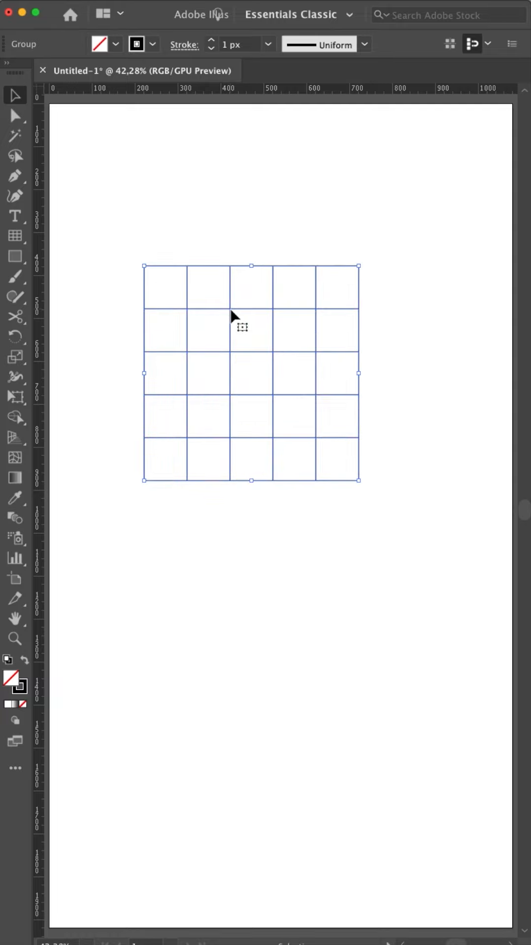
Step: Lock the guides, test dragging the grid, and move it back into place
drag(241, 325, 269, 320)
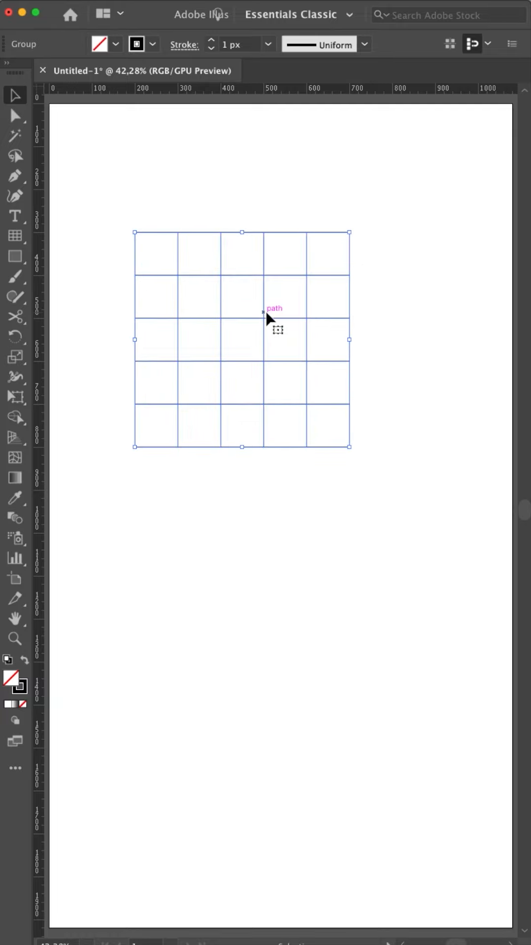
mouse_move(205, 316)
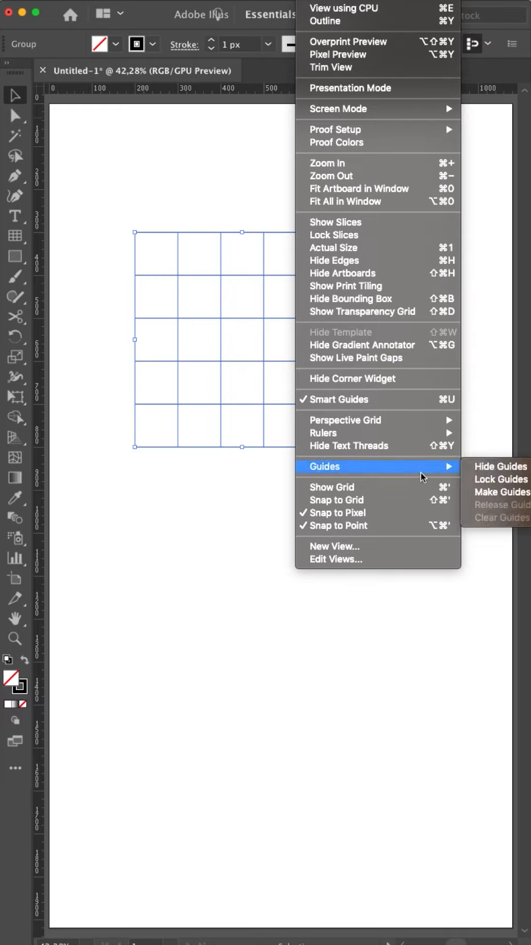
mouse_move(494, 479)
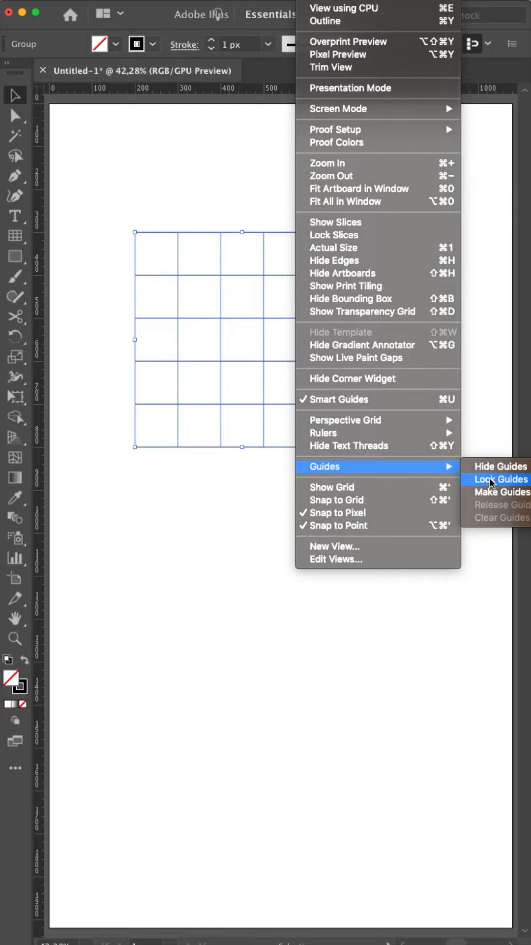
click(499, 479)
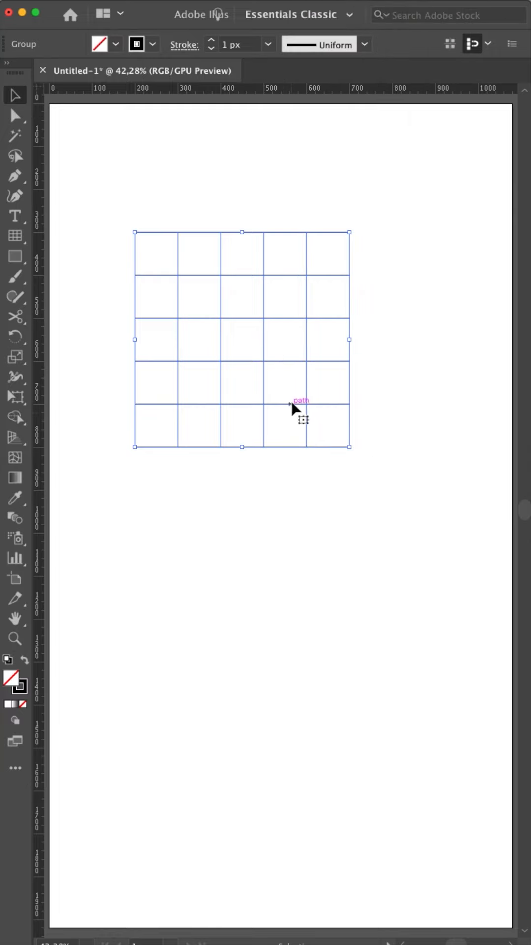
drag(295, 410, 359, 486)
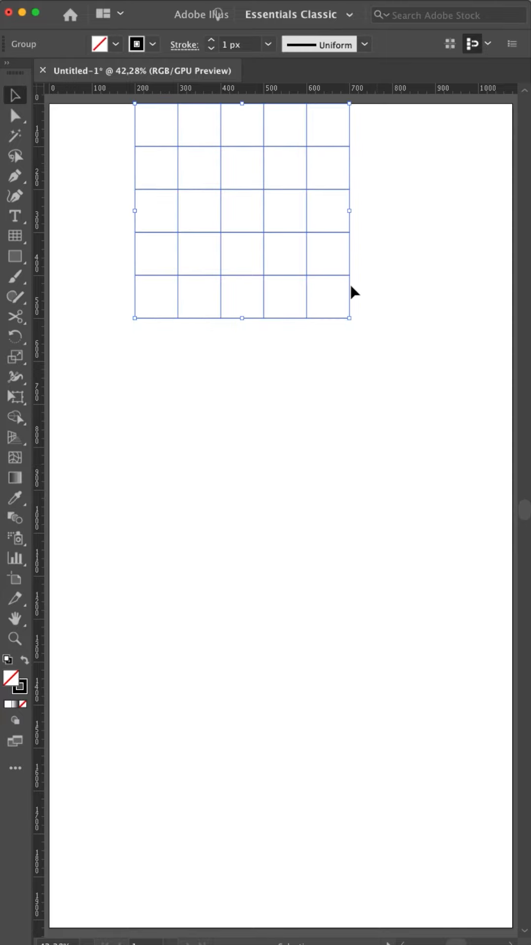
drag(242, 211, 241, 339)
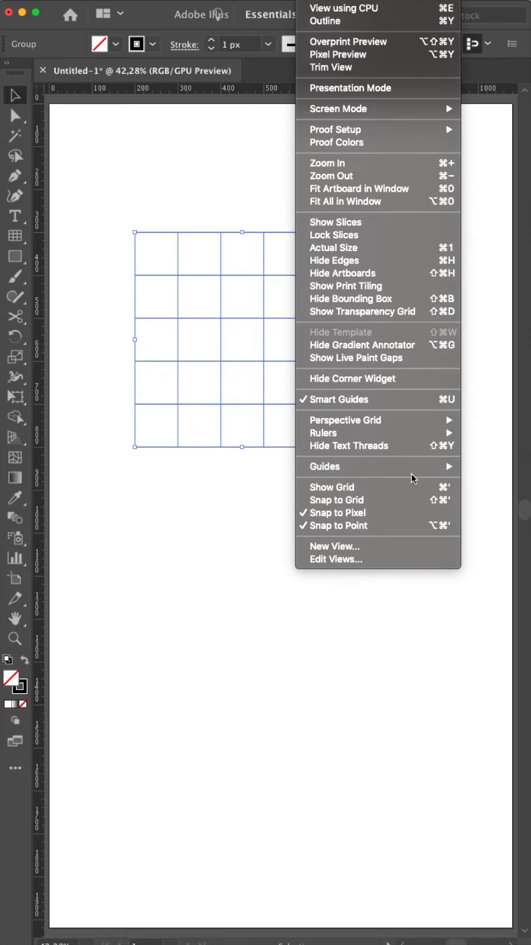
mouse_move(324, 466)
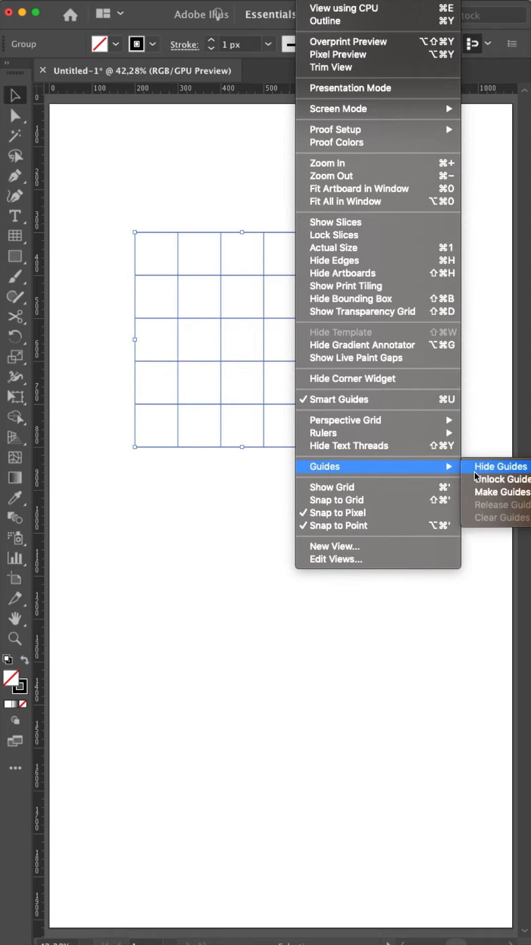
Step: Reselect the grid group to check its X 200, Y 300 properties, then close them
click(499, 466)
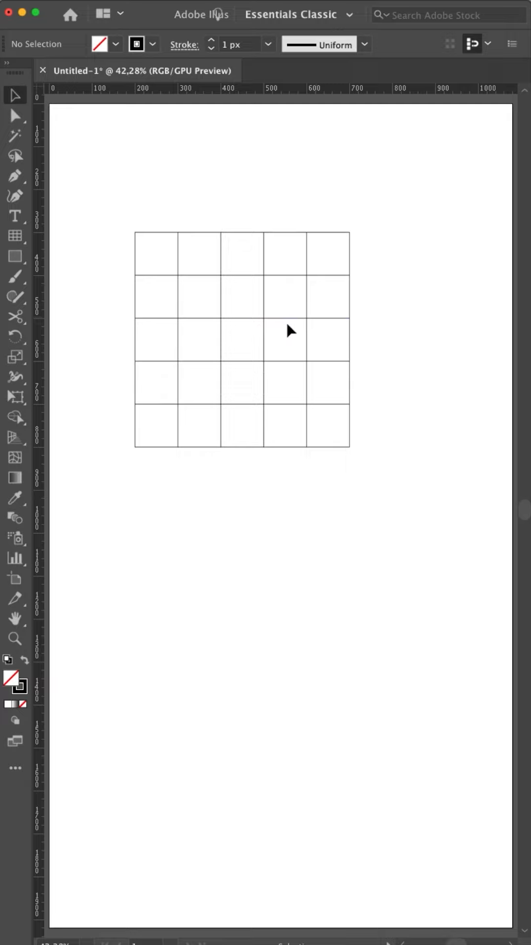
click(290, 339)
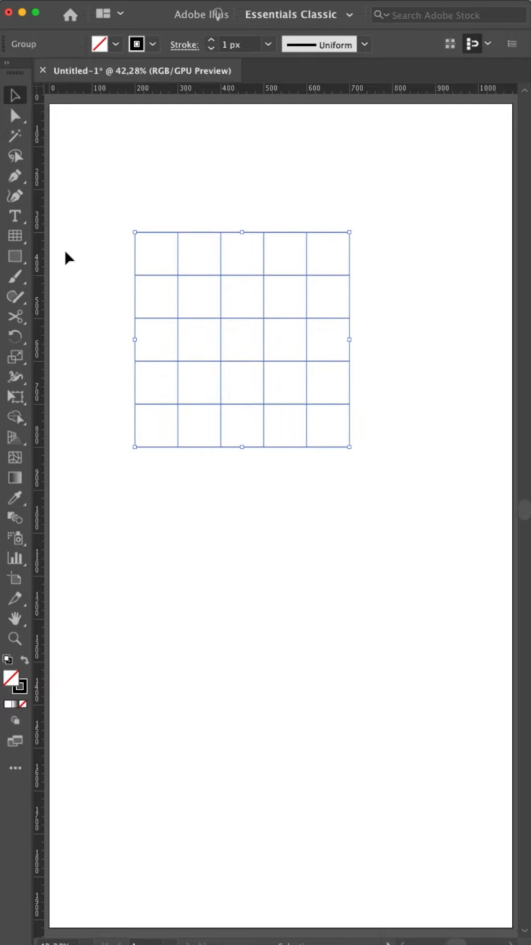
mouse_move(311, 325)
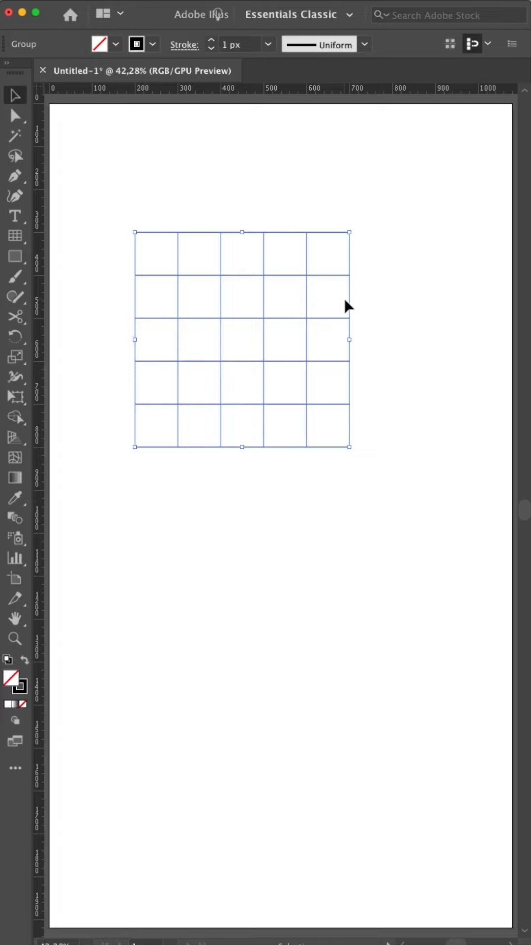
mouse_move(270, 270)
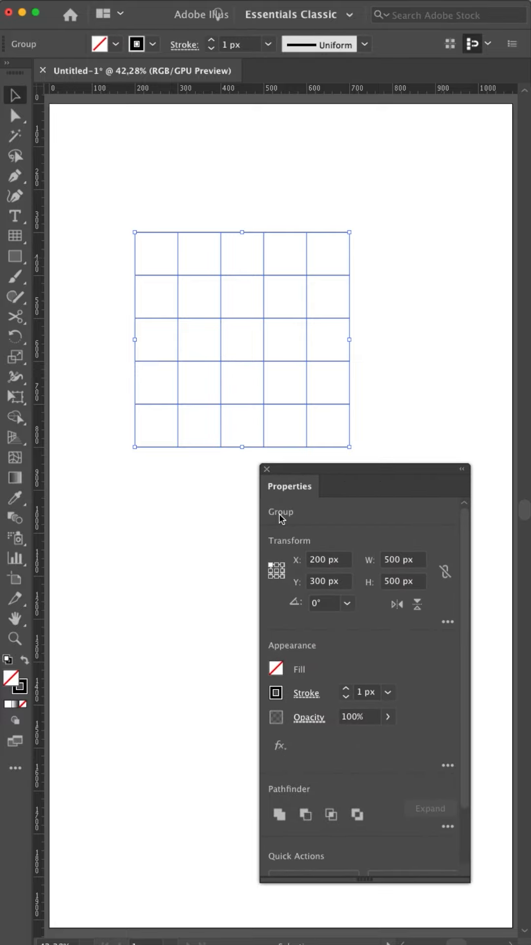
mouse_move(325, 515)
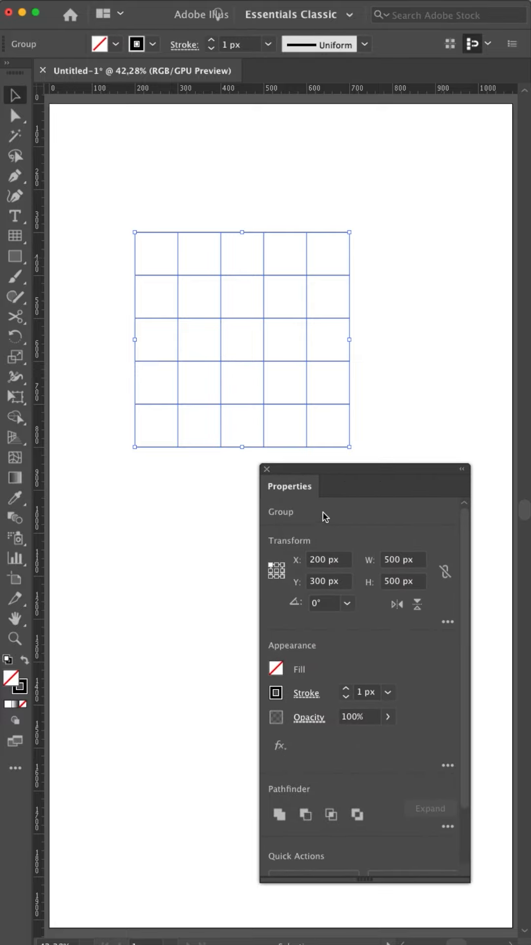
click(268, 469)
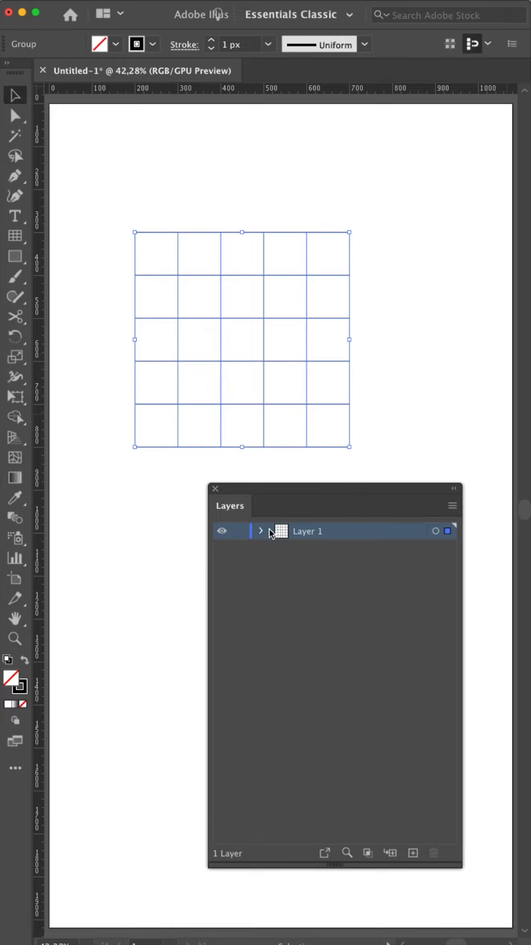
Step: Expand Layer 1 and the grid group to view its line paths, then collapse and lock it
click(260, 531)
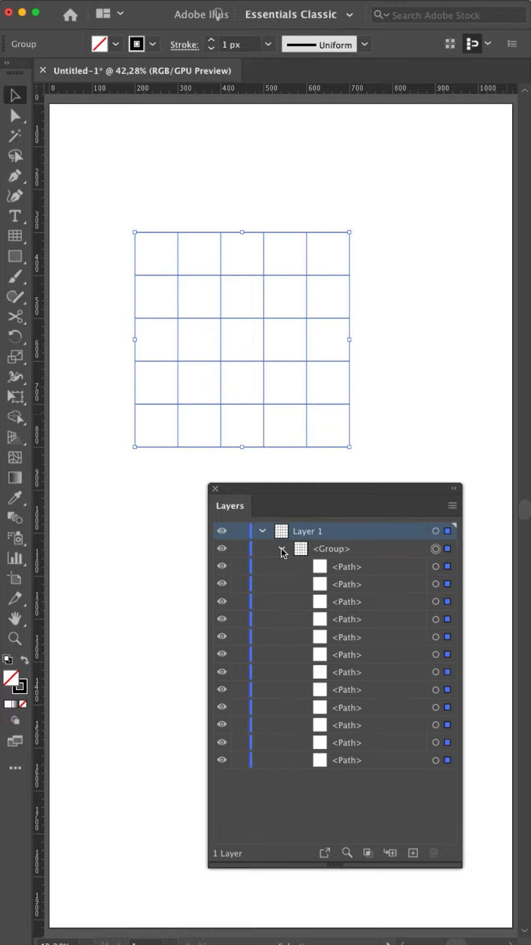
click(436, 567)
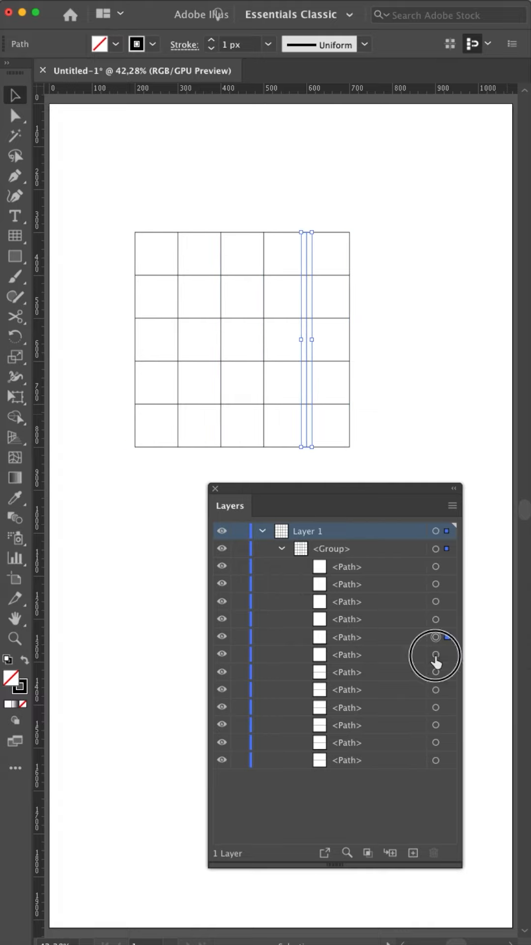
click(436, 706)
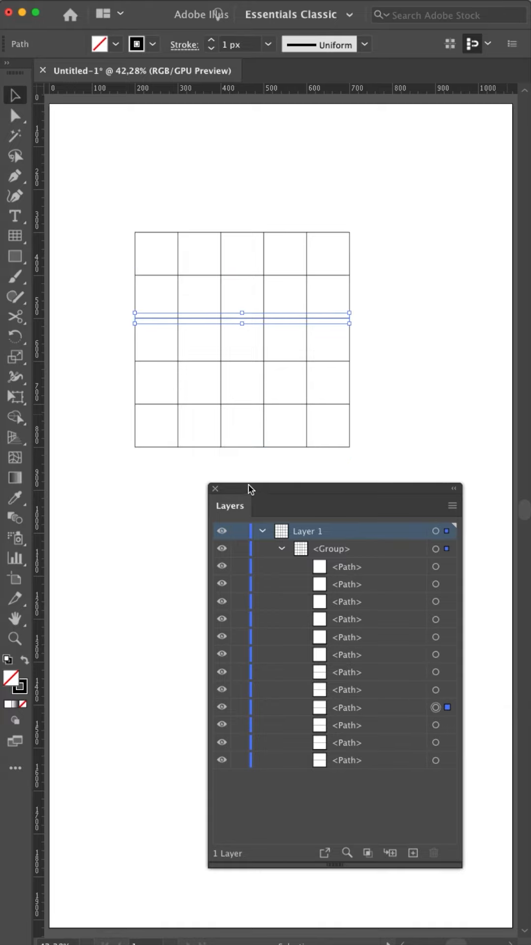
drag(230, 505, 252, 508)
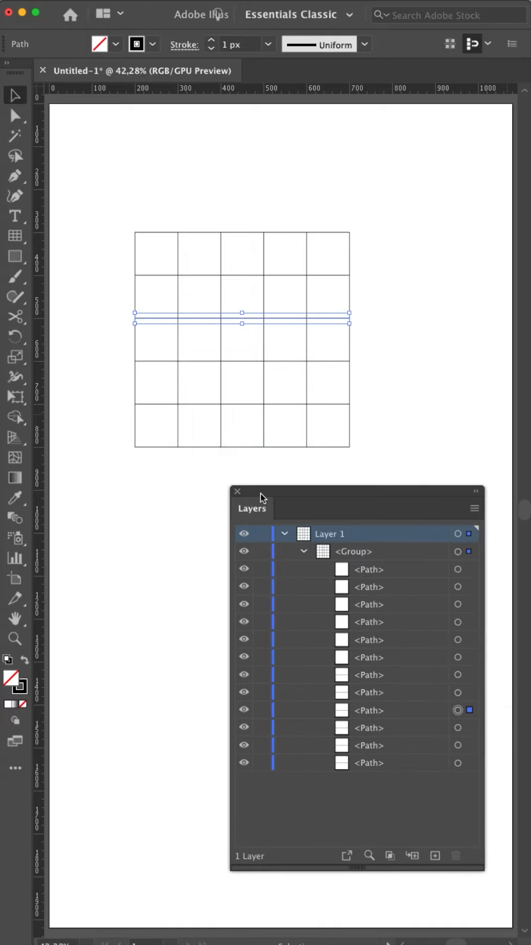
click(304, 551)
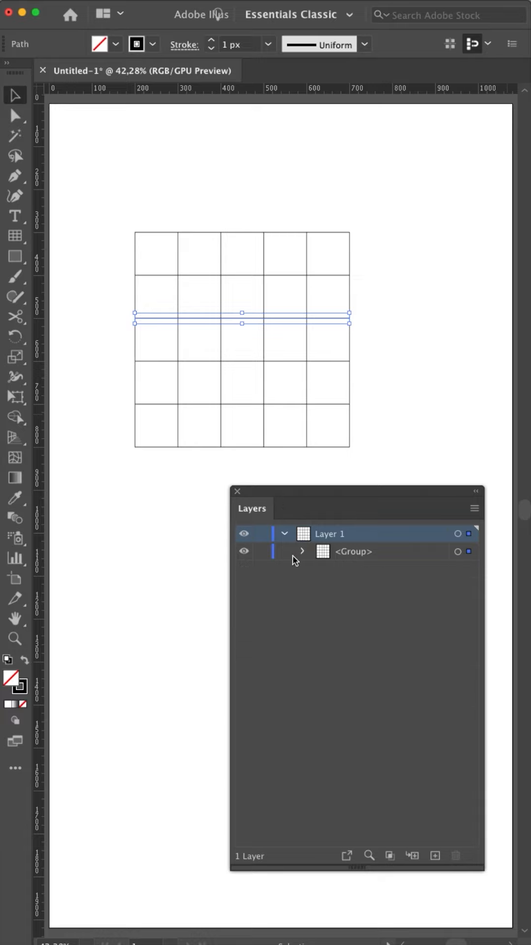
mouse_move(284, 520)
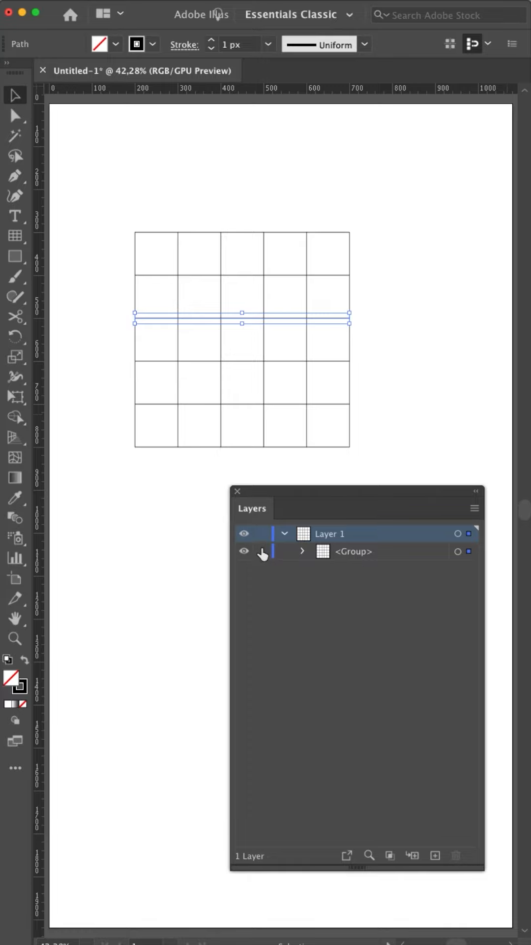
click(262, 550)
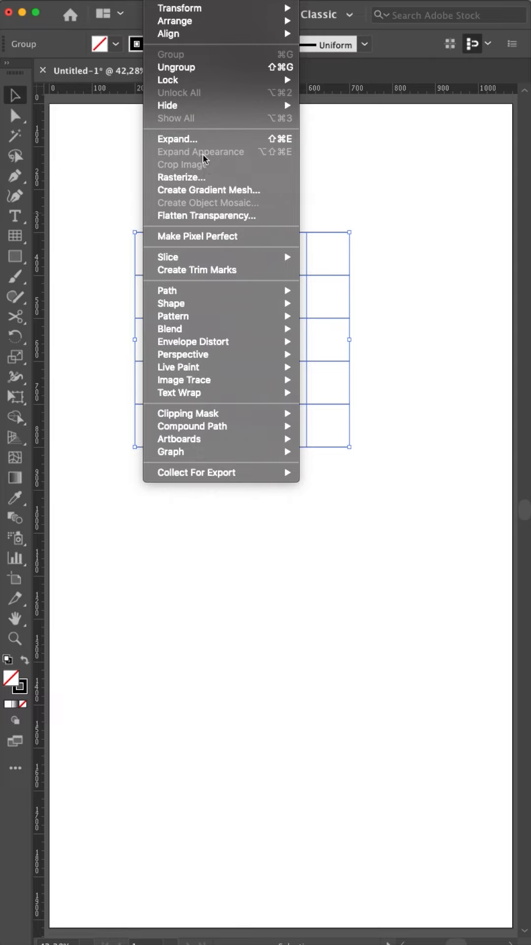
mouse_move(167, 80)
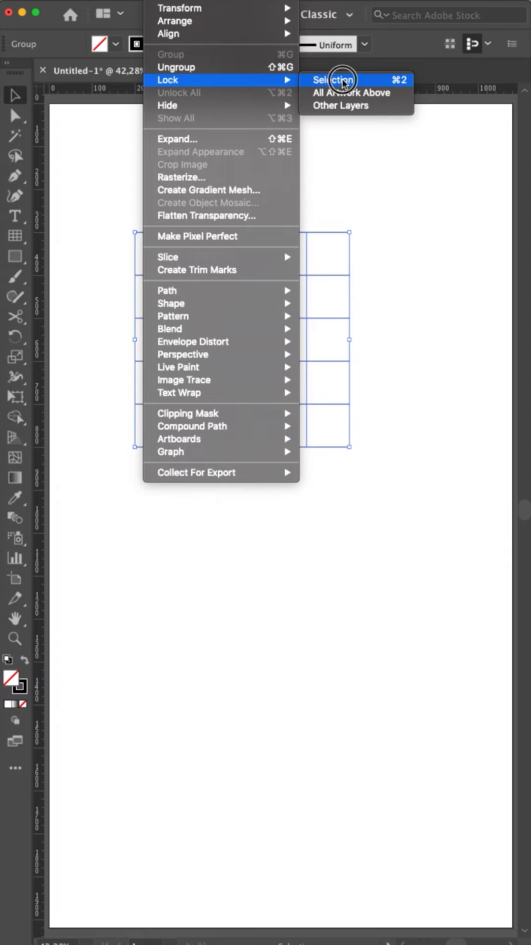
Step: Lock the selected grid group and confirm it no longer selects
click(335, 80)
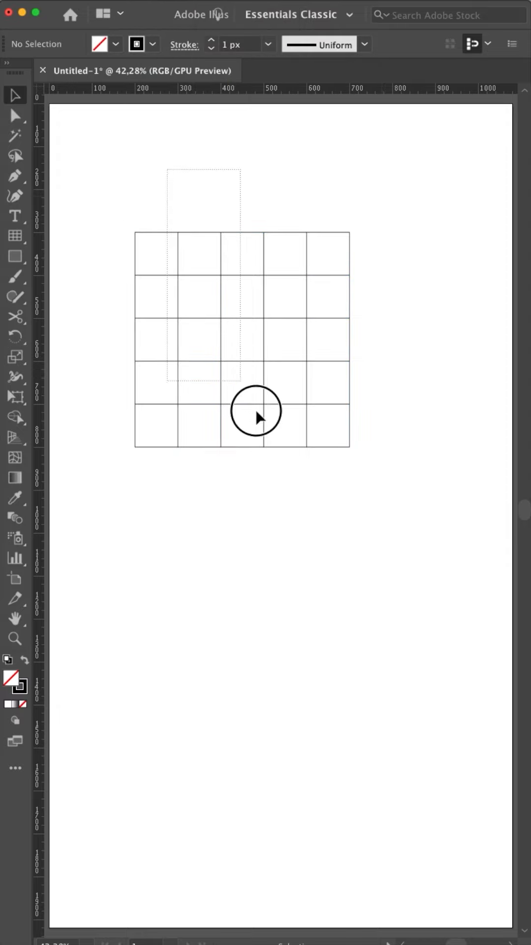
click(256, 413)
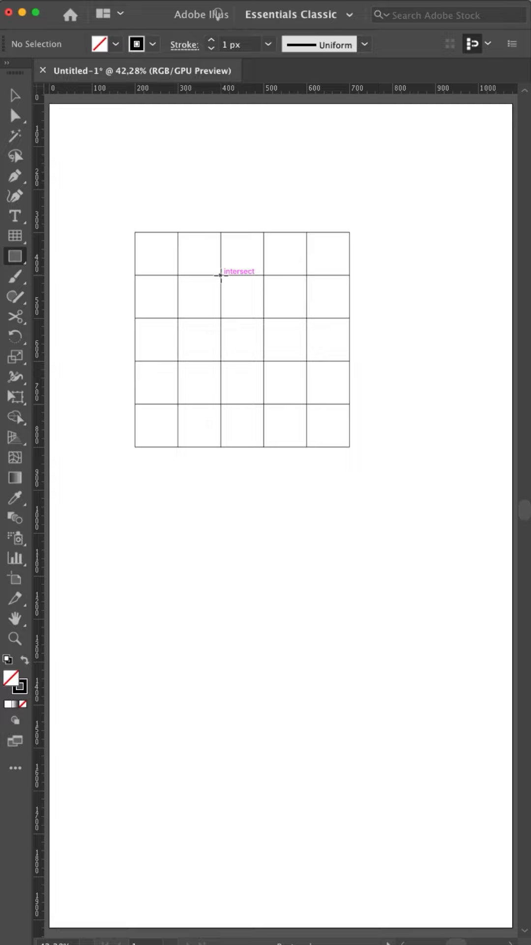
Step: Drag a 200×200 px square between grid intersections covering four central cells
drag(221, 276, 306, 355)
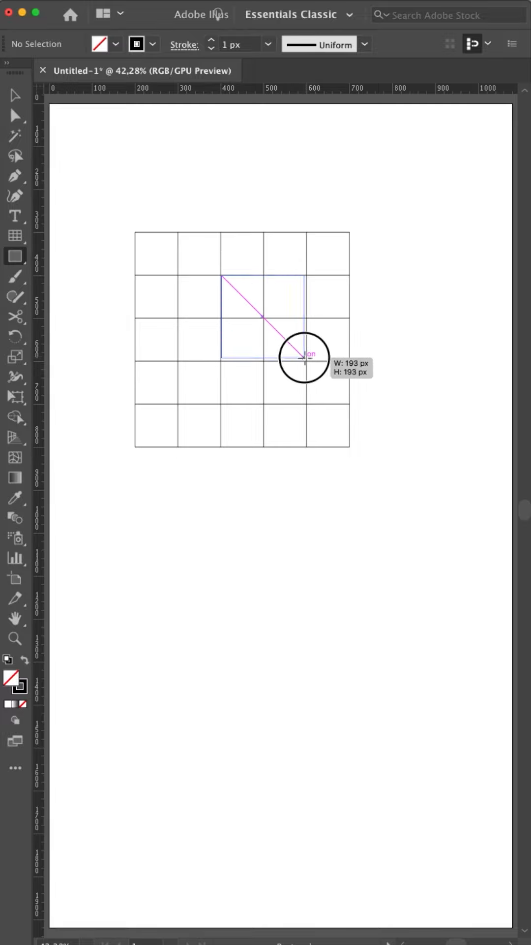
drag(301, 359, 306, 361)
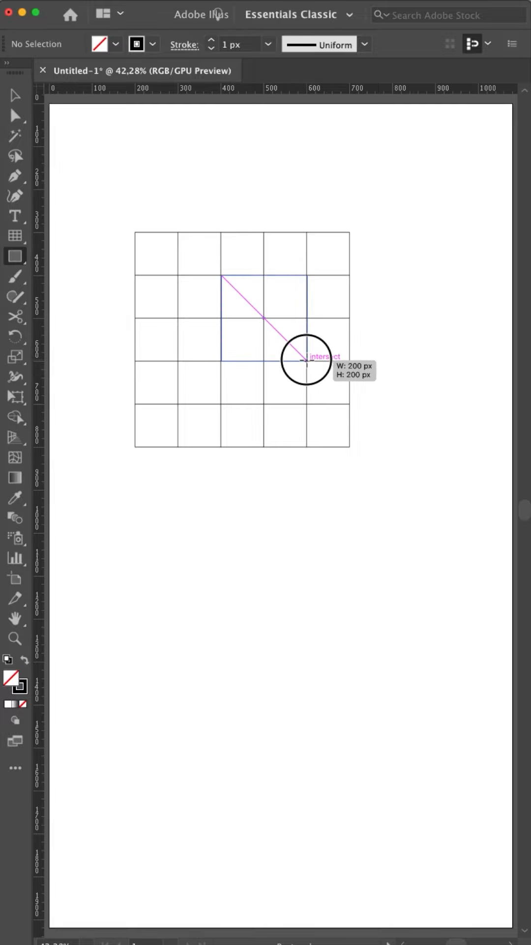
drag(222, 276, 308, 361)
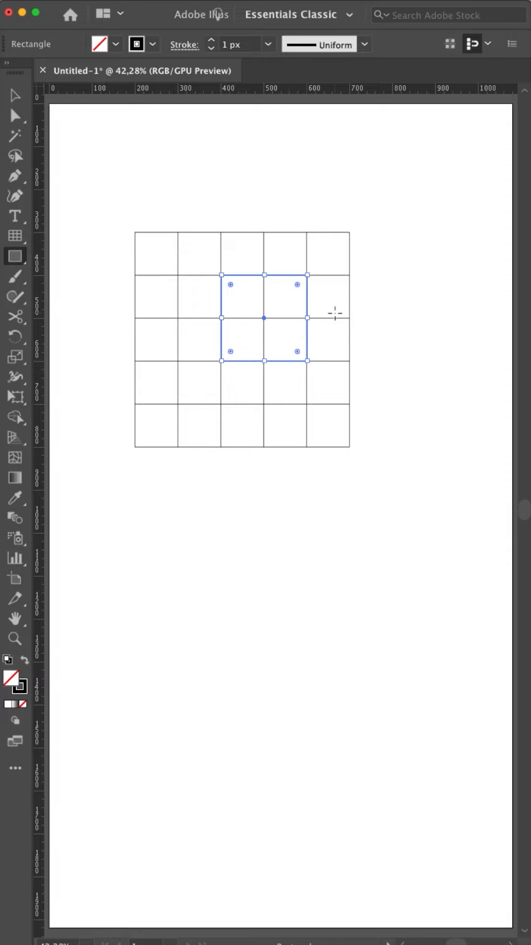
mouse_move(214, 238)
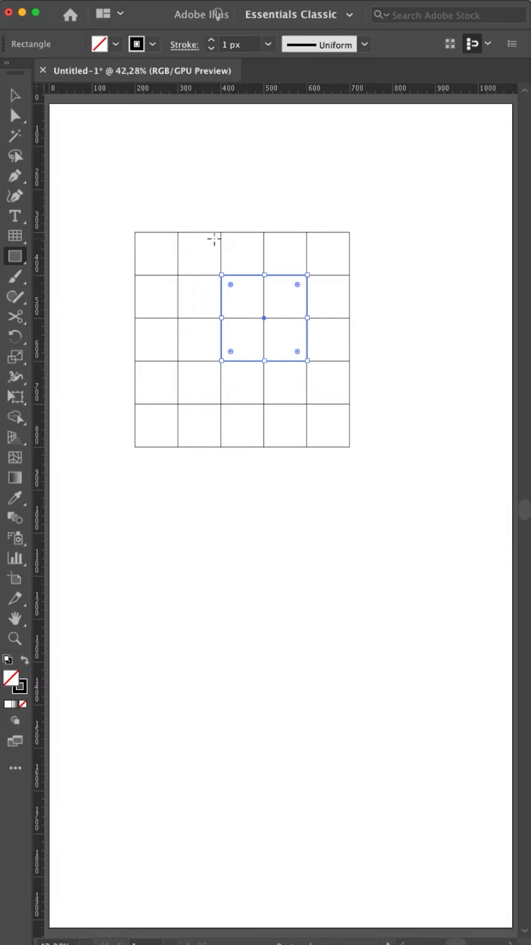
mouse_move(221, 239)
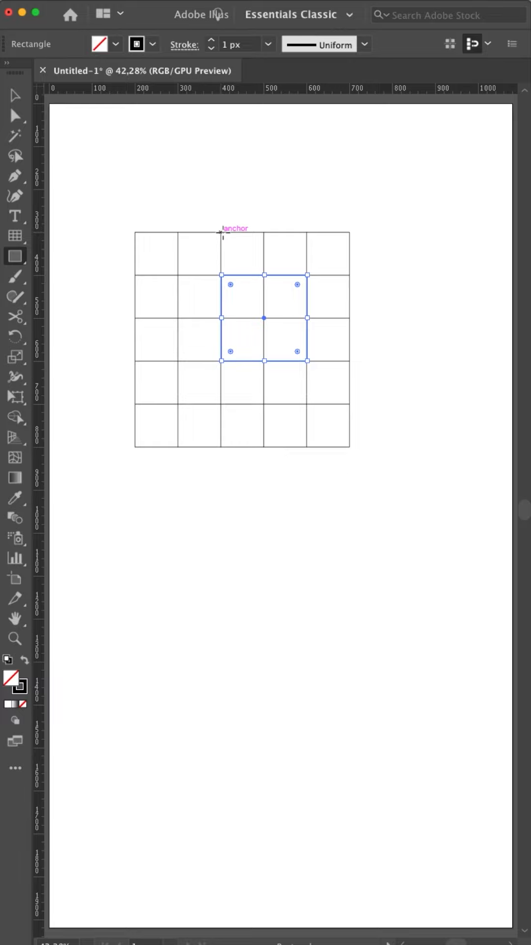